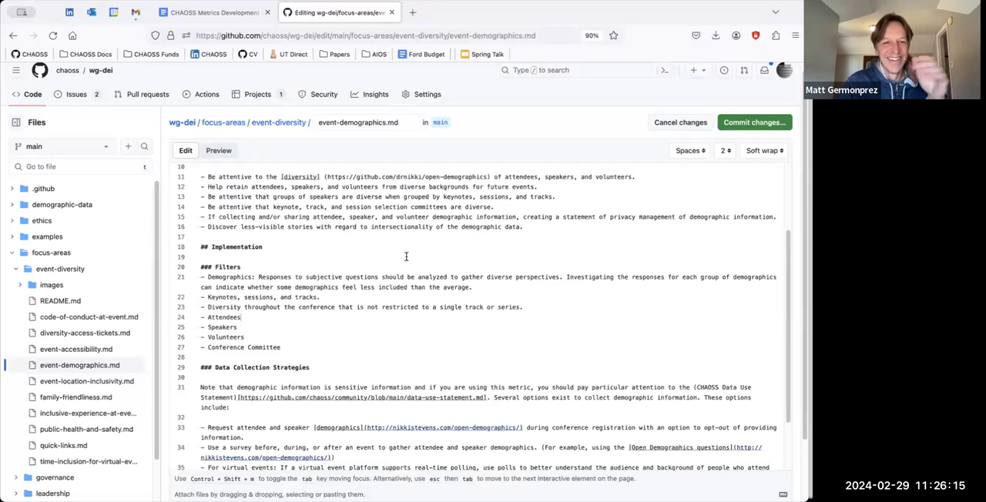
pyautogui.scroll(-3)
pyautogui.write('- V')
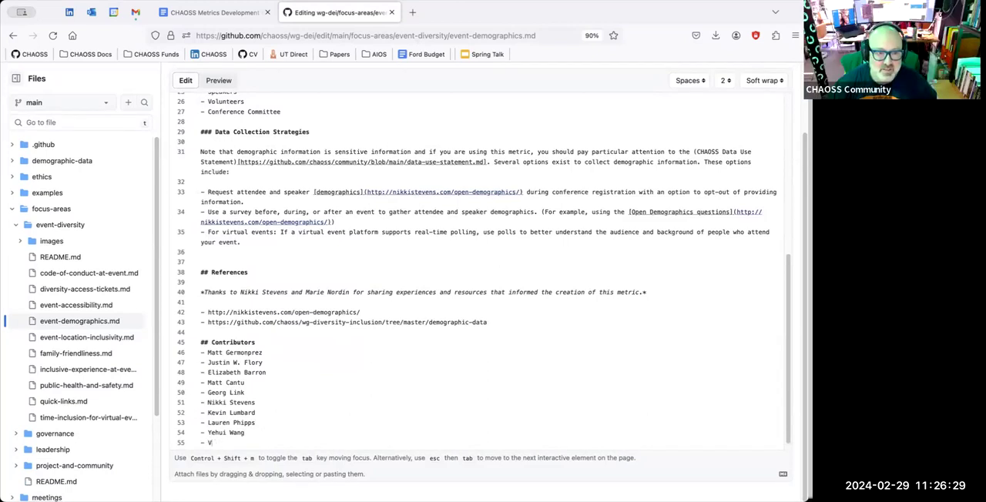
pyautogui.write('inod Ahuja')
pyautogui.write('- Sean')
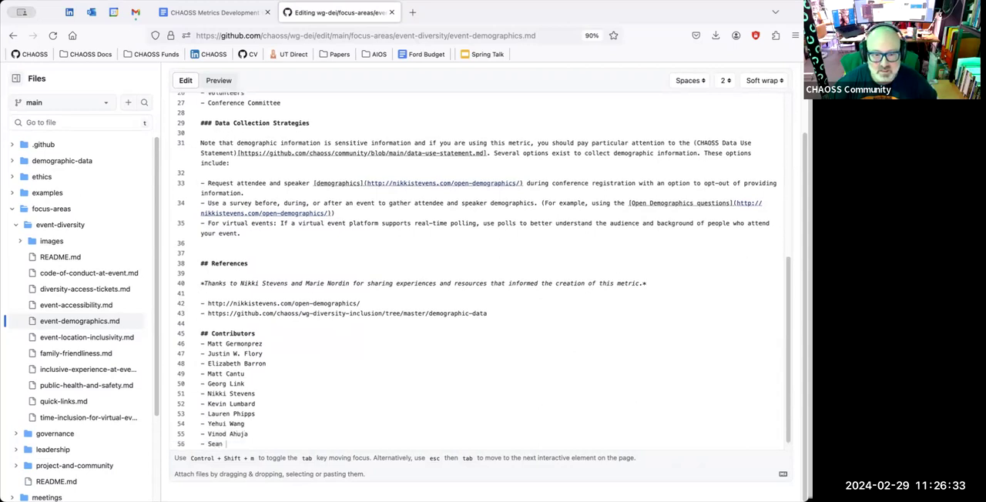
pyautogui.write('Goggings')
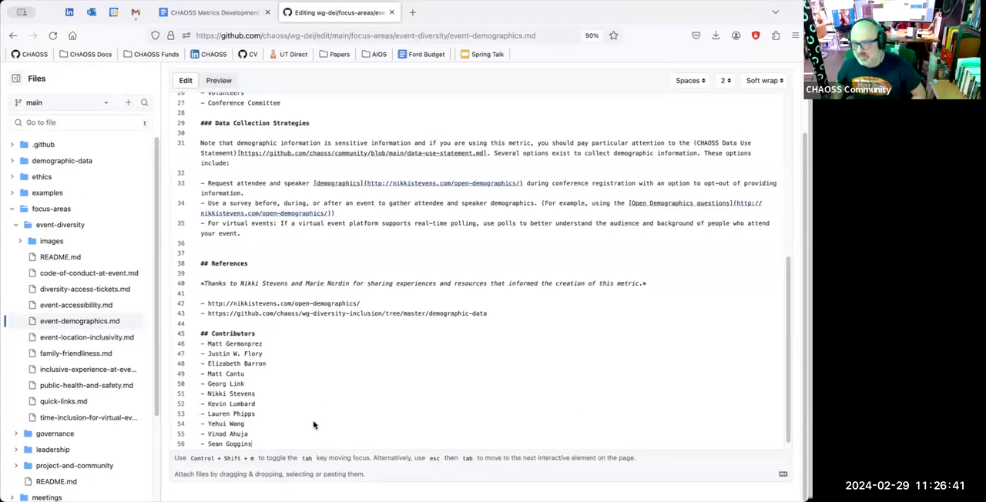
pyautogui.moveTo(293, 355)
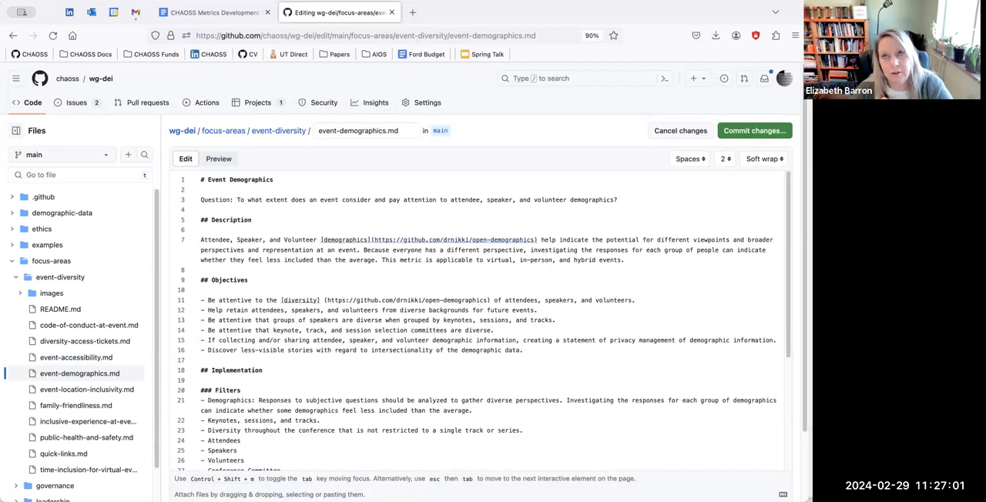
pyautogui.moveTo(628, 52)
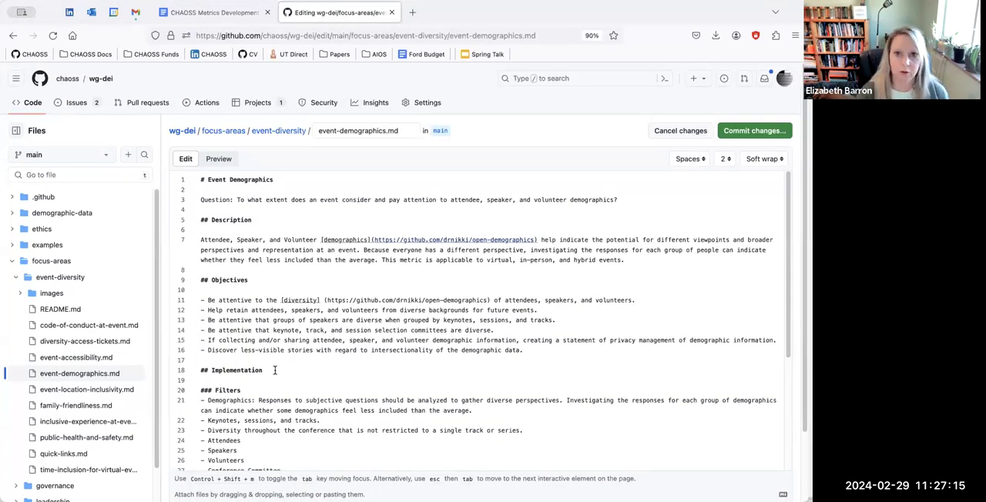
pyautogui.moveTo(389, 392)
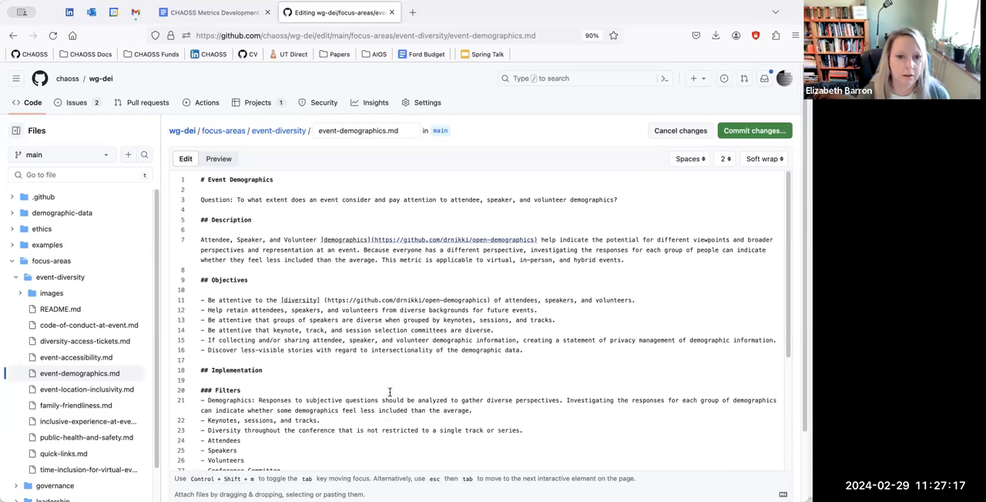
pyautogui.scroll(-3)
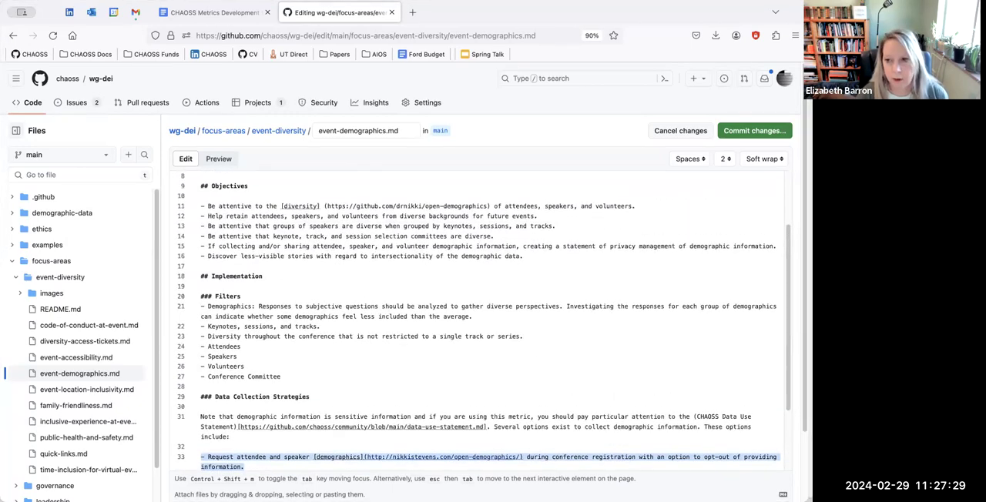
pyautogui.click(208, 13)
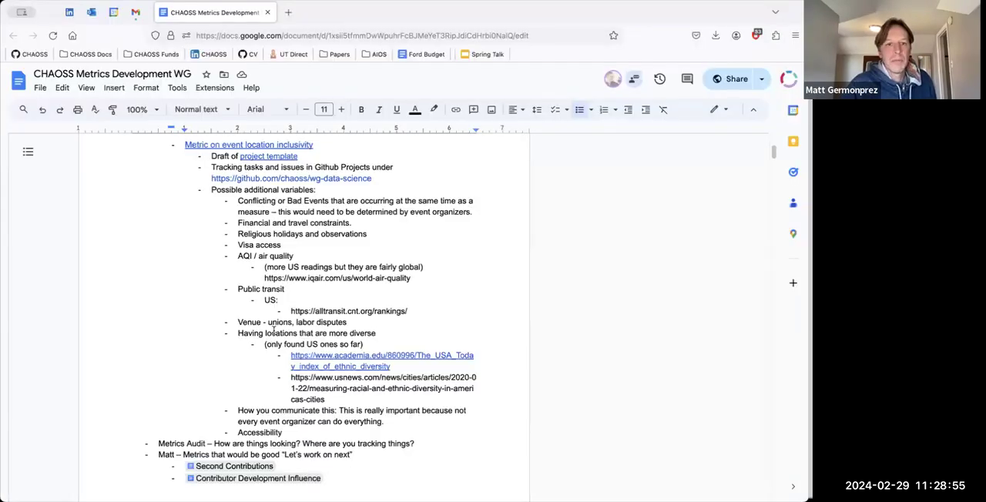
# Scroll the CHAOSS Metrics Development WG notes down to the 'Metric on event location inclusivity' bullet.
pyautogui.scroll(-3)
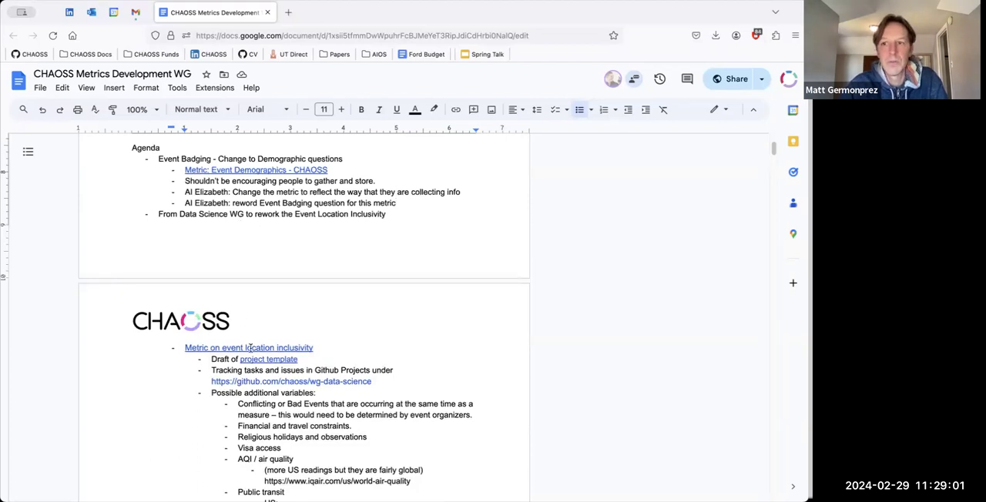
pyautogui.scroll(-3)
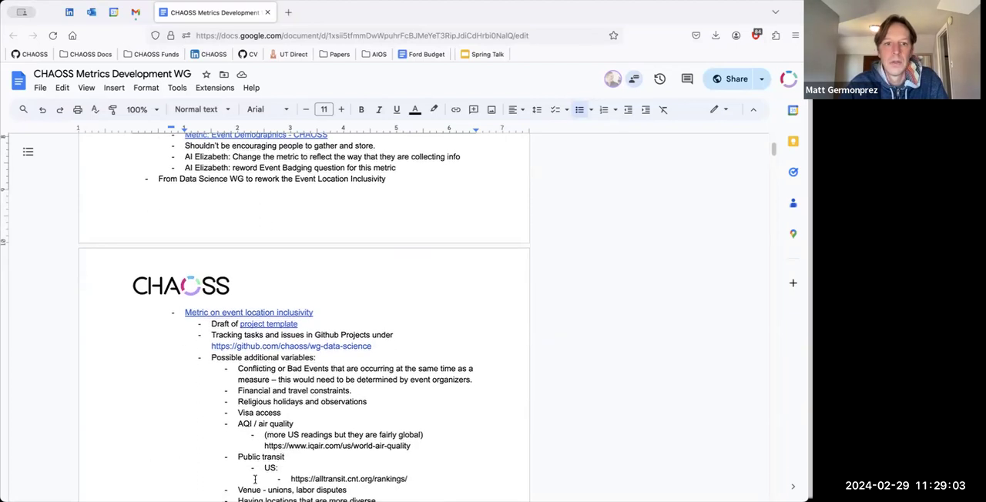
pyautogui.scroll(-3)
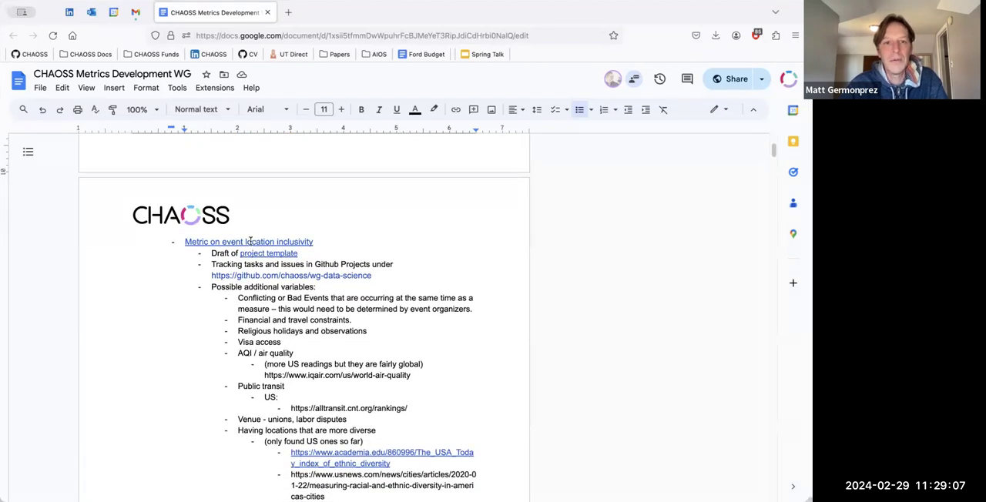
pyautogui.moveTo(248, 241)
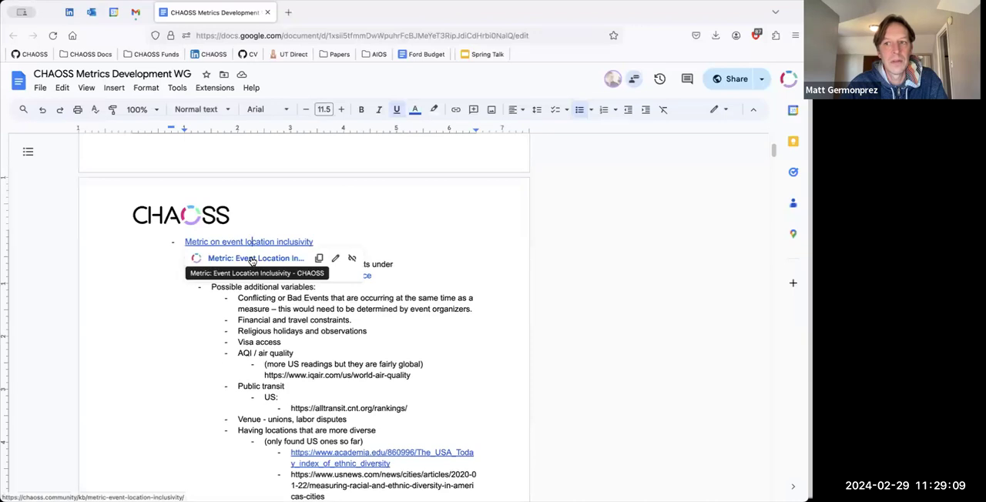
# Open the Event Location Inclusivity metric page and scroll through its world and US discrimination maps.
pyautogui.click(248, 241)
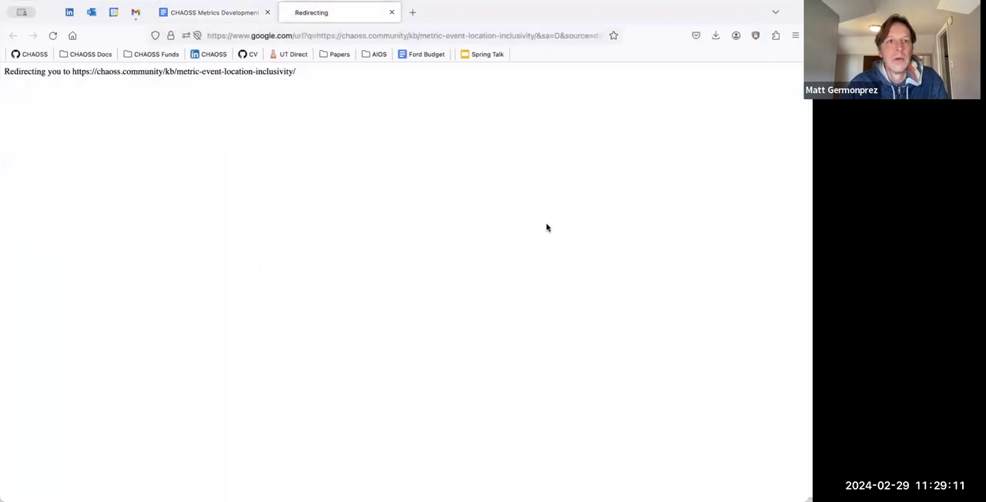
pyautogui.moveTo(508, 201)
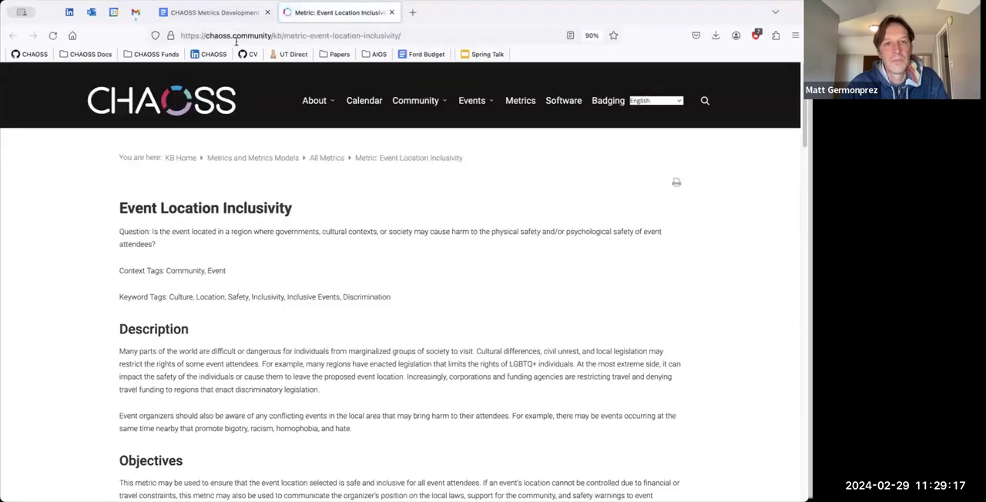
pyautogui.scroll(-3)
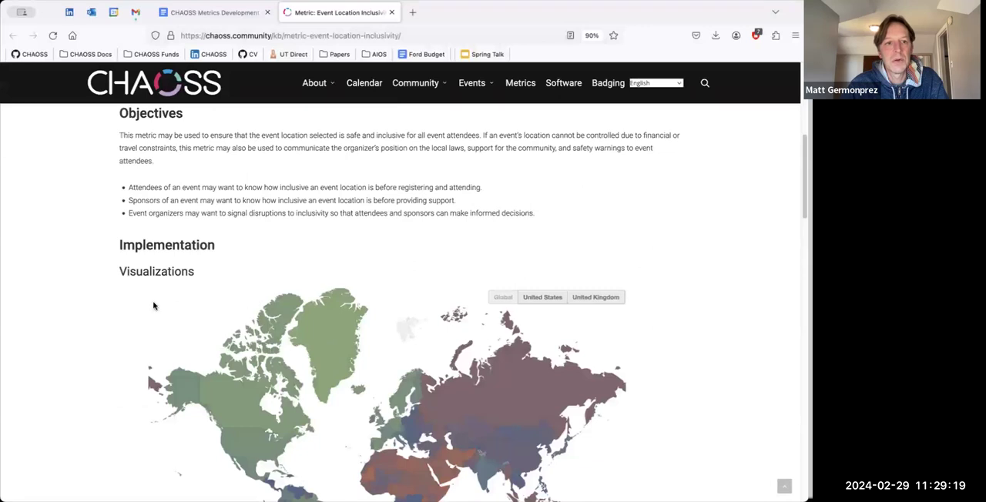
pyautogui.scroll(-3)
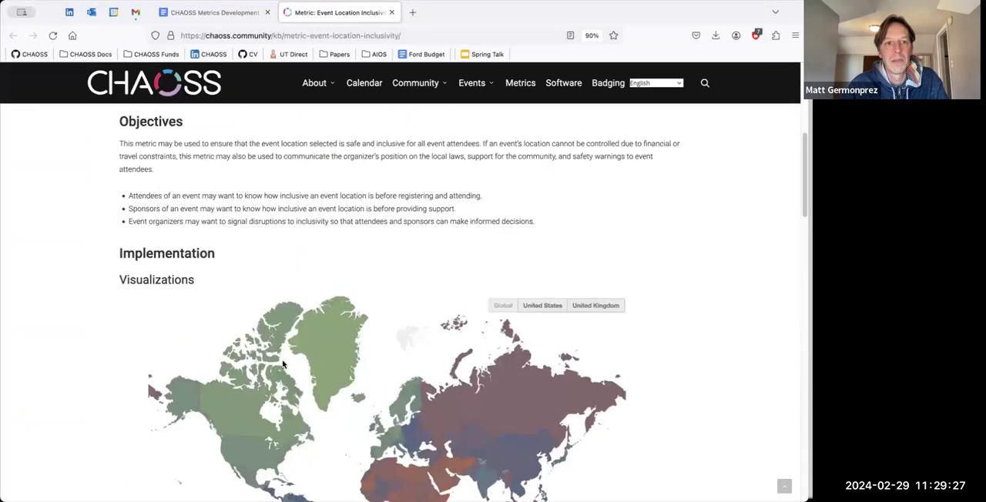
pyautogui.moveTo(370, 361)
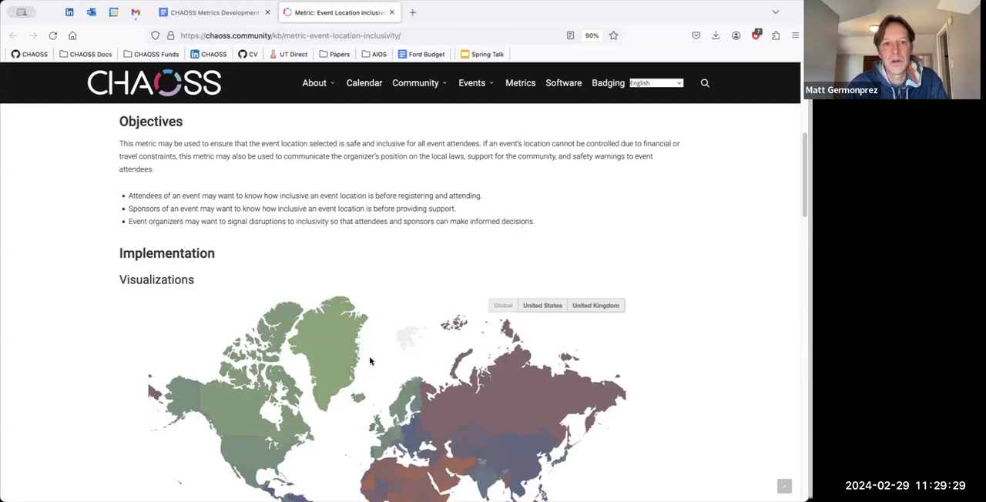
pyautogui.scroll(-3)
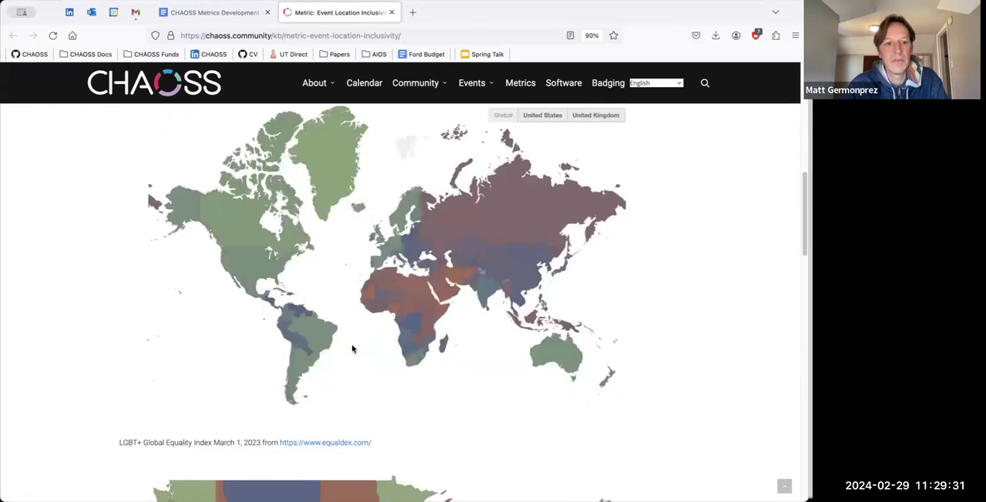
pyautogui.moveTo(349, 347)
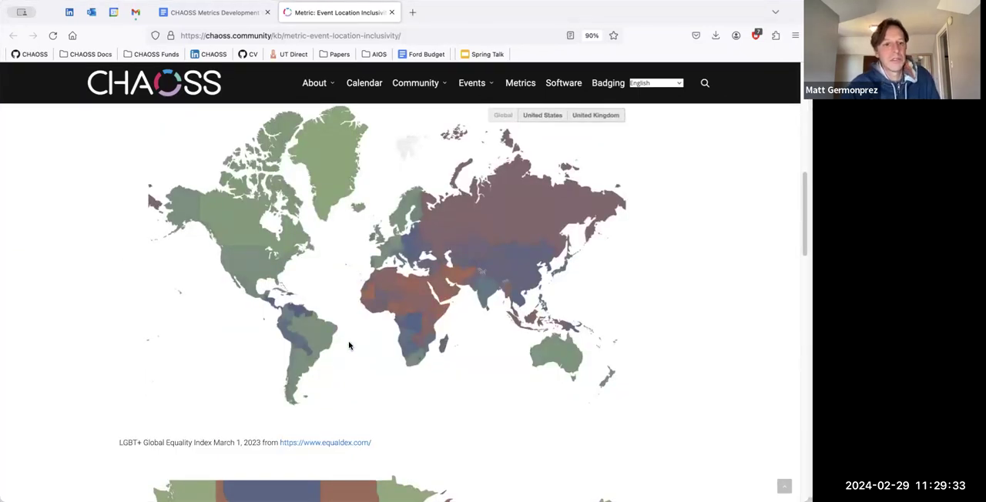
pyautogui.scroll(-3)
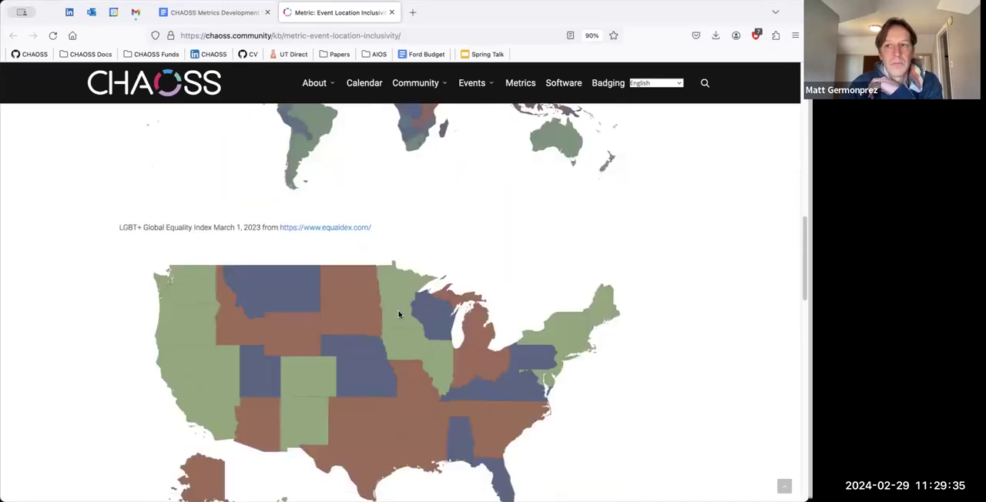
pyautogui.scroll(-3)
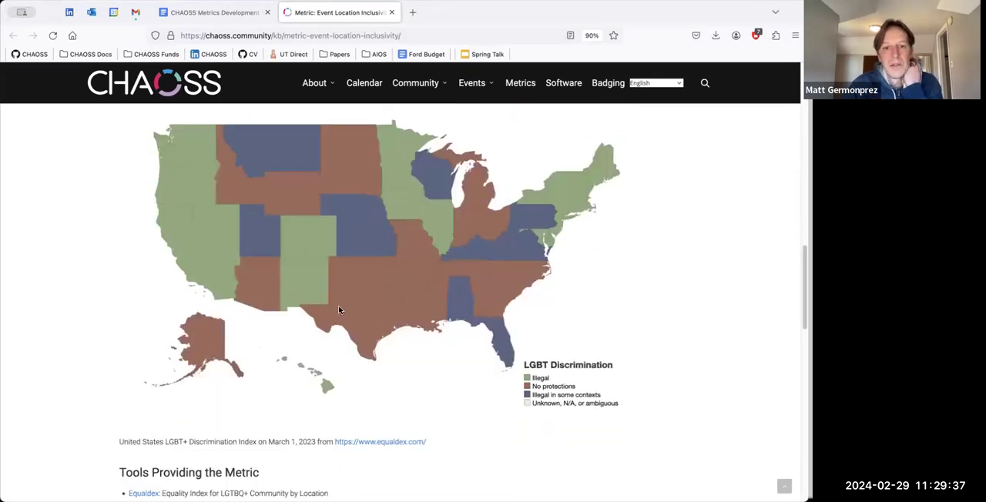
pyautogui.click(214, 12)
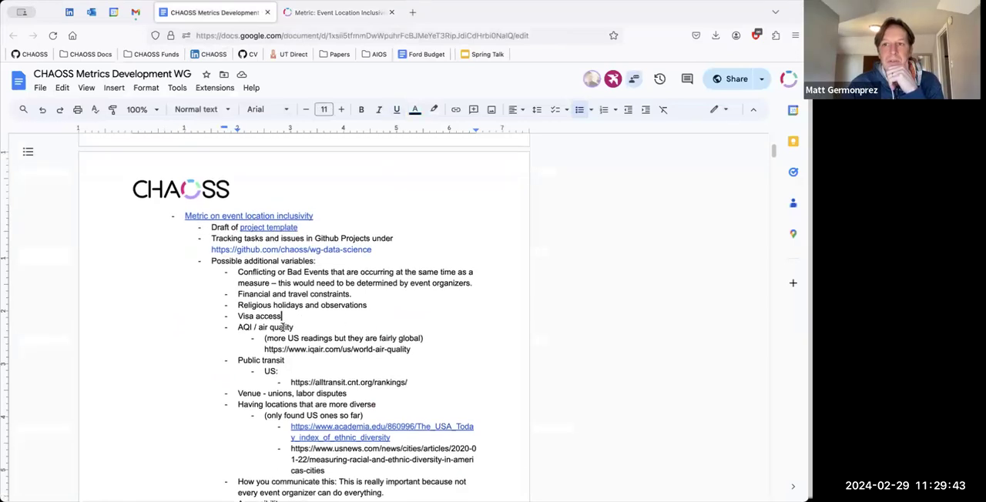
pyautogui.scroll(-3)
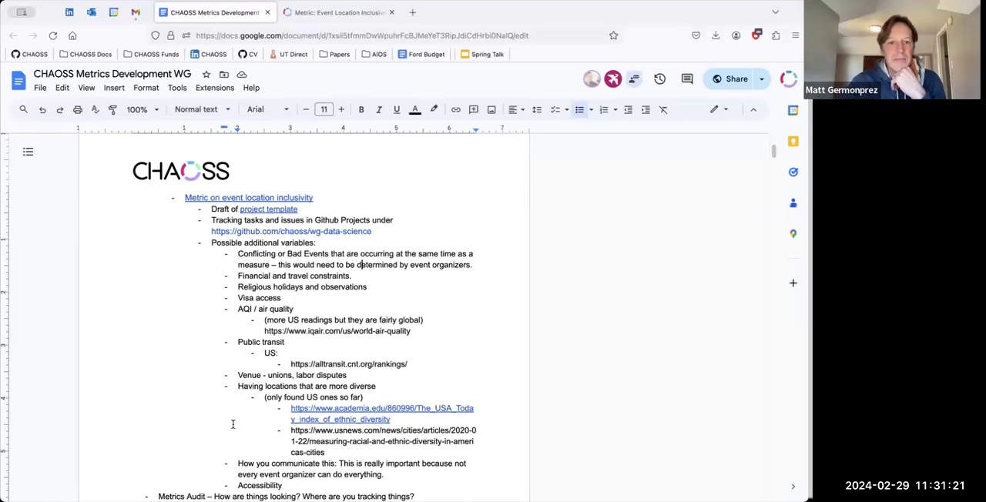
pyautogui.scroll(-3)
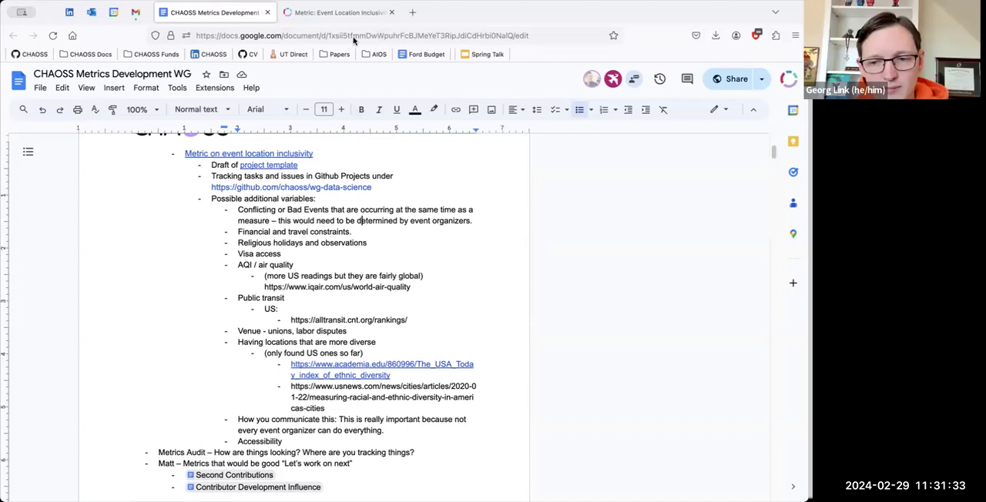
# Open event-location-inclusivity.md on GitHub from the metric page and read its Description and Objectives.
pyautogui.click(337, 12)
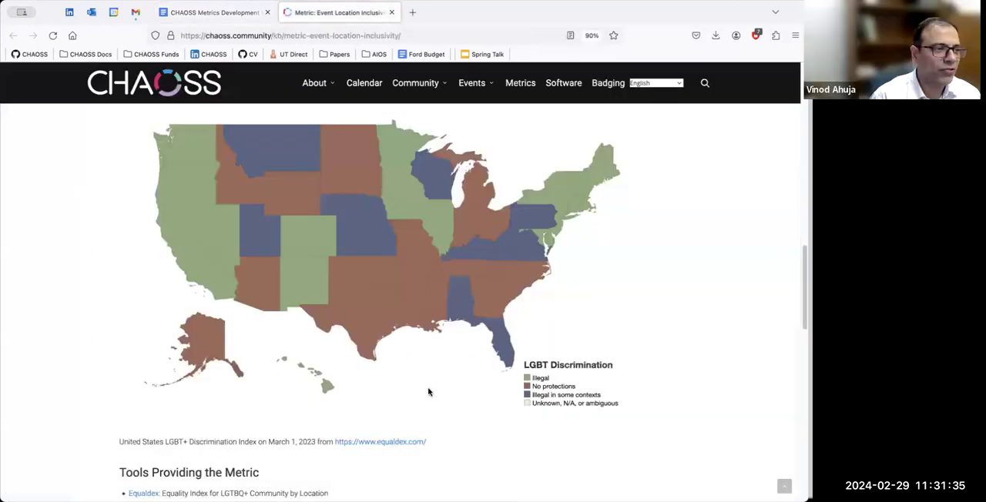
pyautogui.scroll(-3)
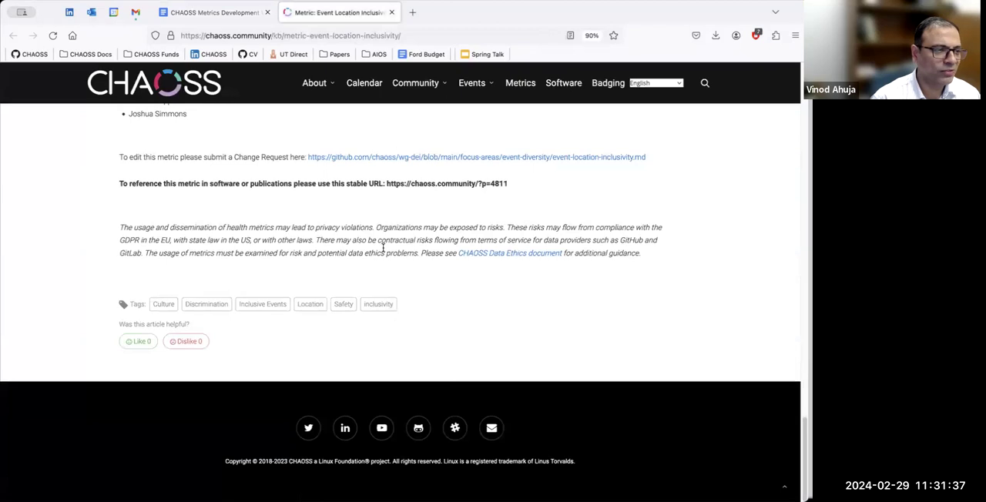
pyautogui.click(476, 157)
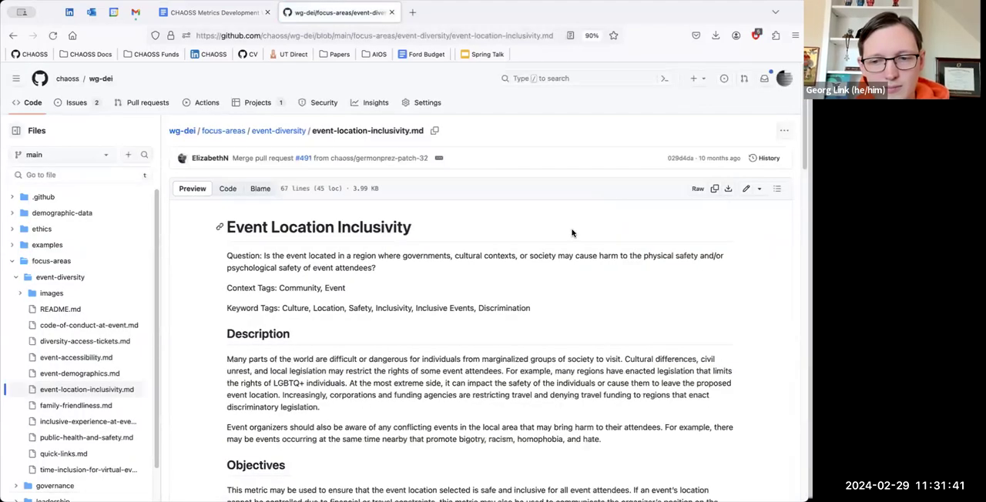
pyautogui.moveTo(501, 403)
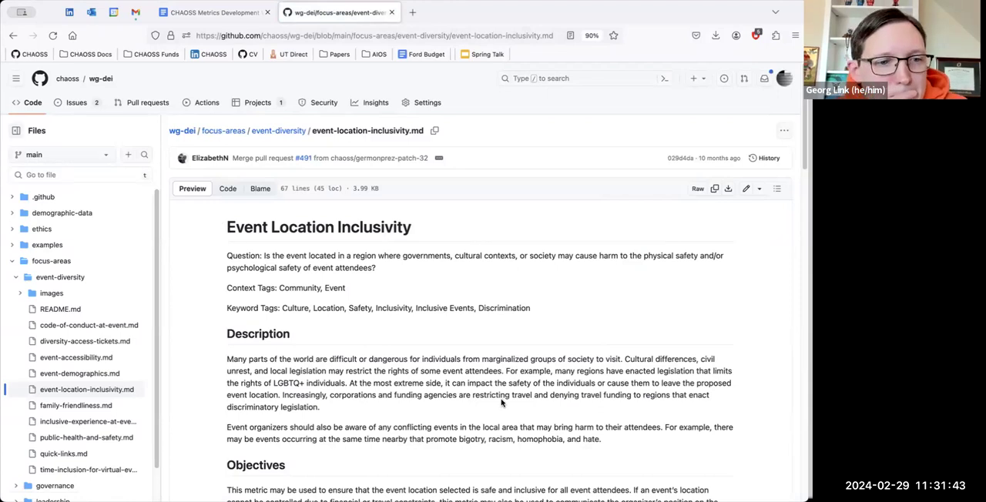
pyautogui.scroll(-3)
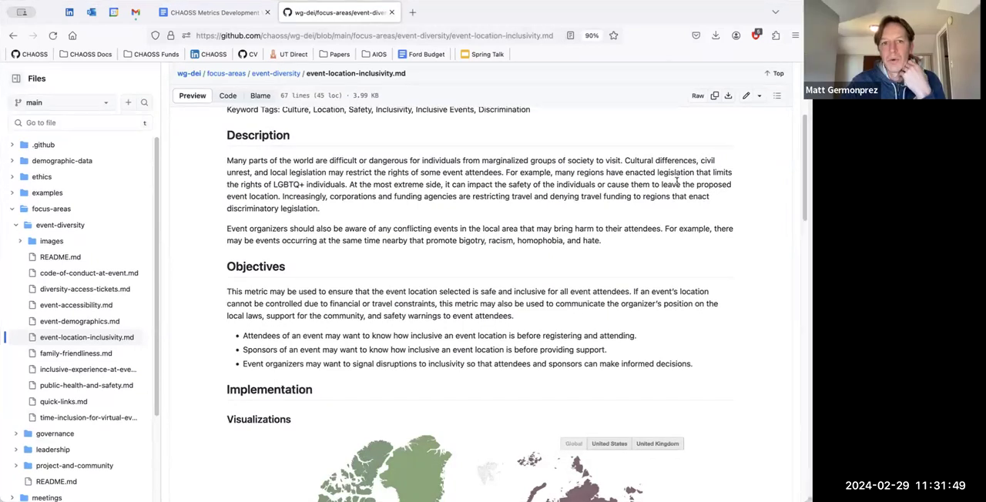
pyautogui.moveTo(650, 224)
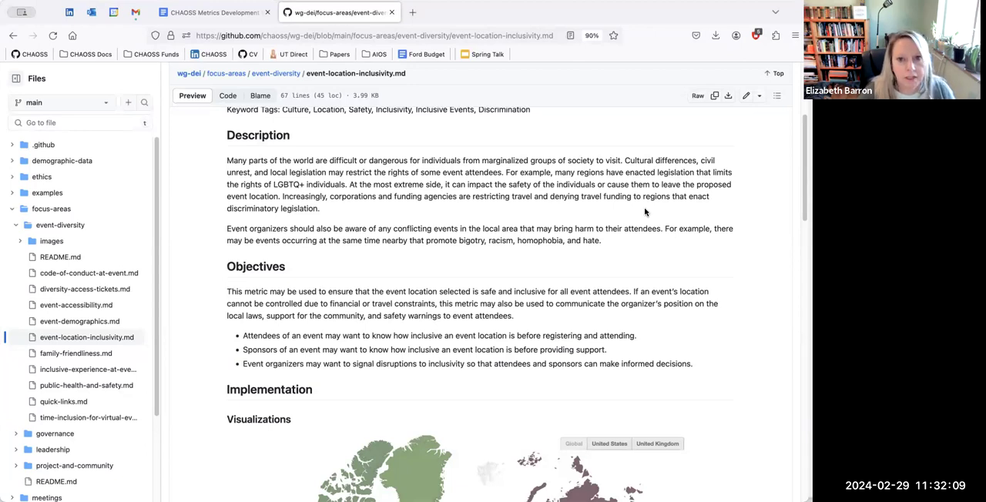
pyautogui.moveTo(504, 159)
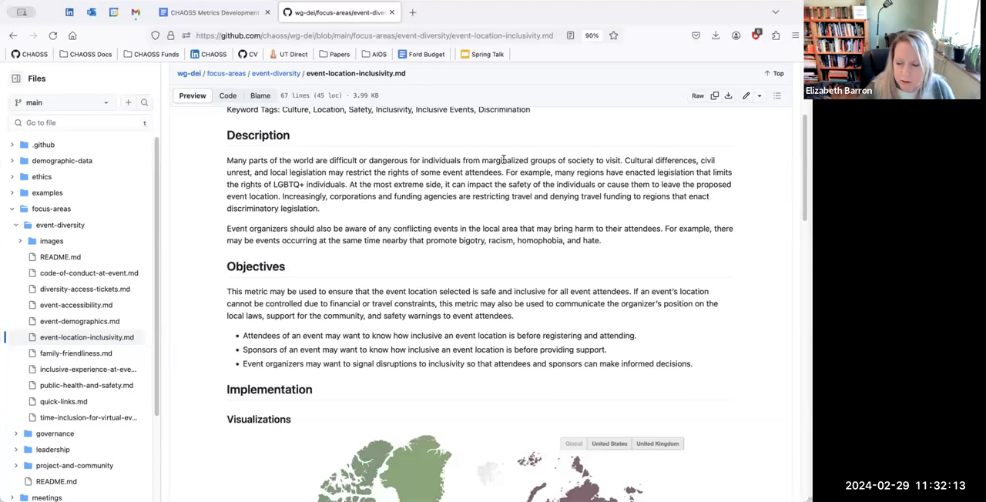
pyautogui.scroll(-3)
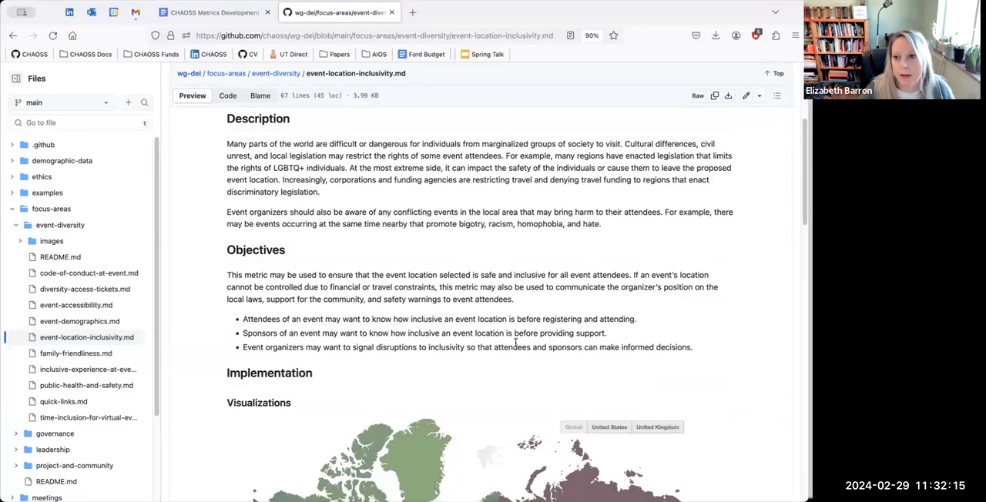
pyautogui.scroll(-3)
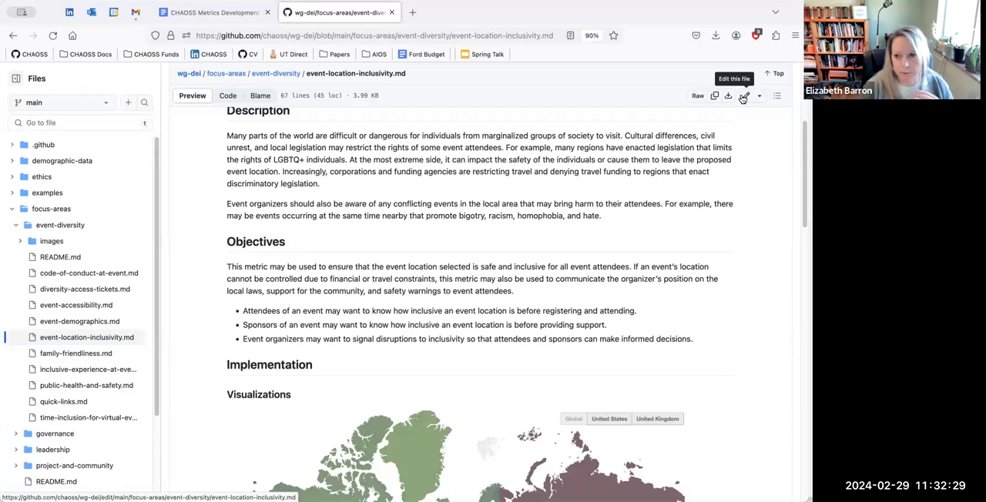
# Edit event-location-inclusivity.md and type a '### Filters' heading under ## Implementation.
pyautogui.click(744, 96)
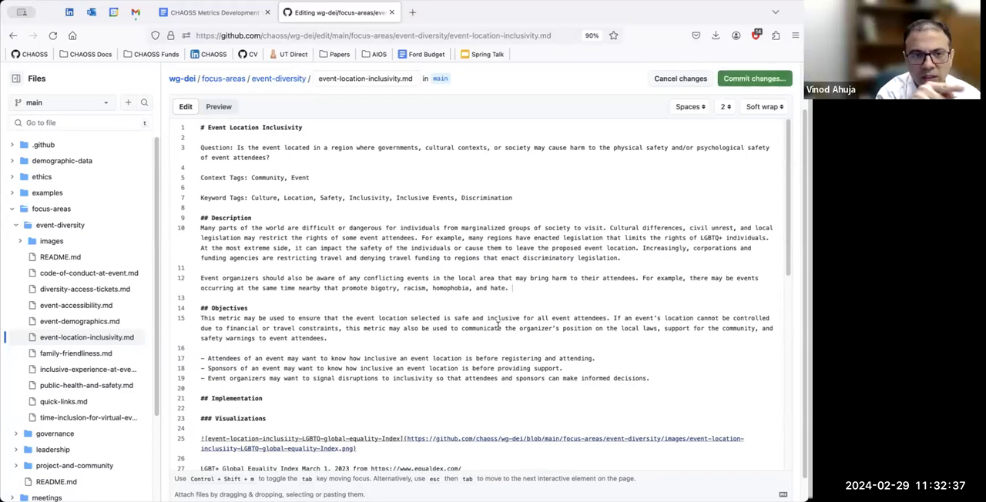
pyautogui.scroll(-3)
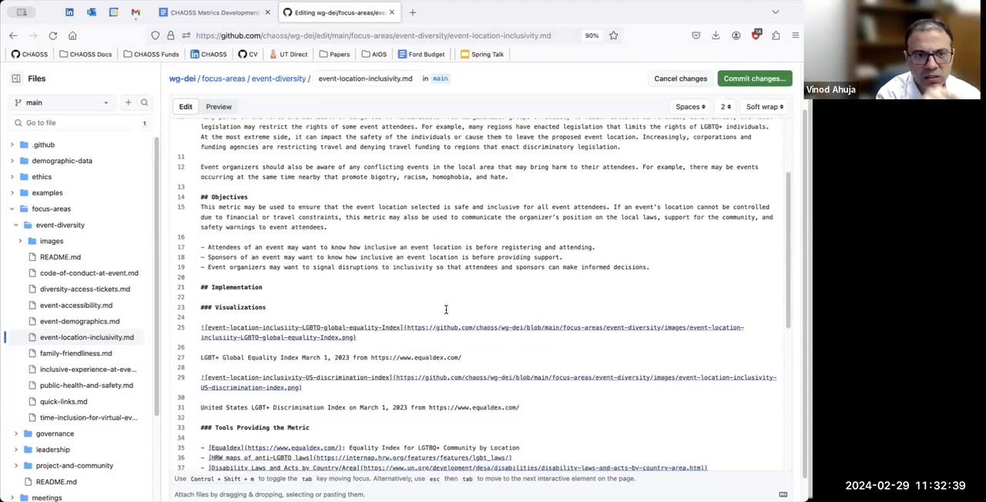
pyautogui.scroll(-3)
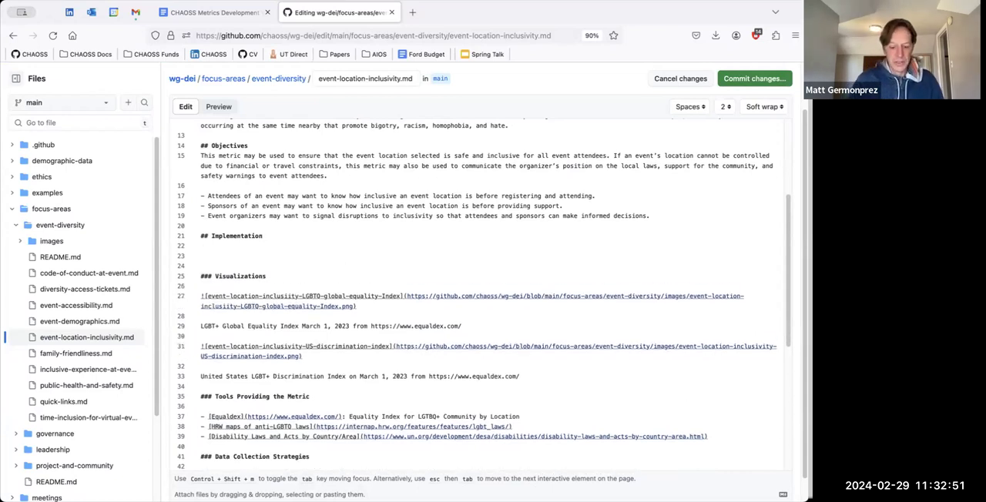
pyautogui.write('### Filters')
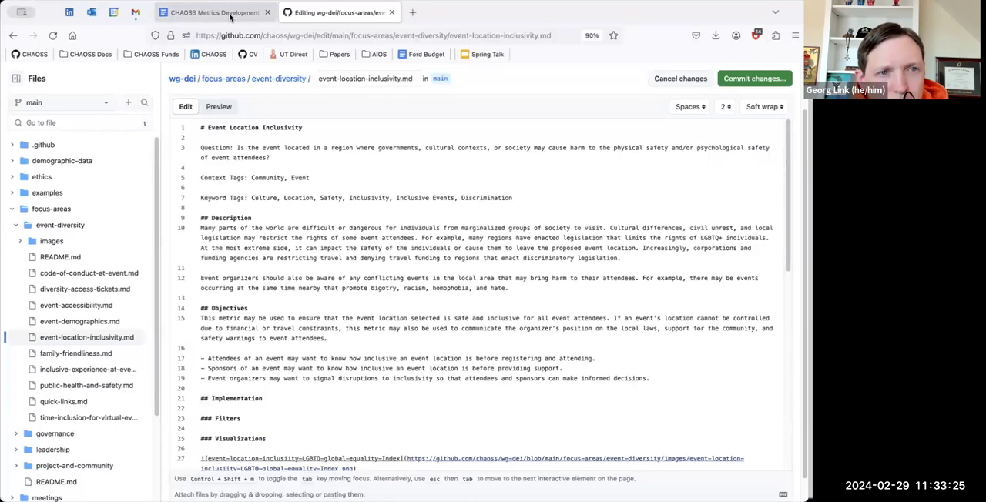
pyautogui.click(215, 12)
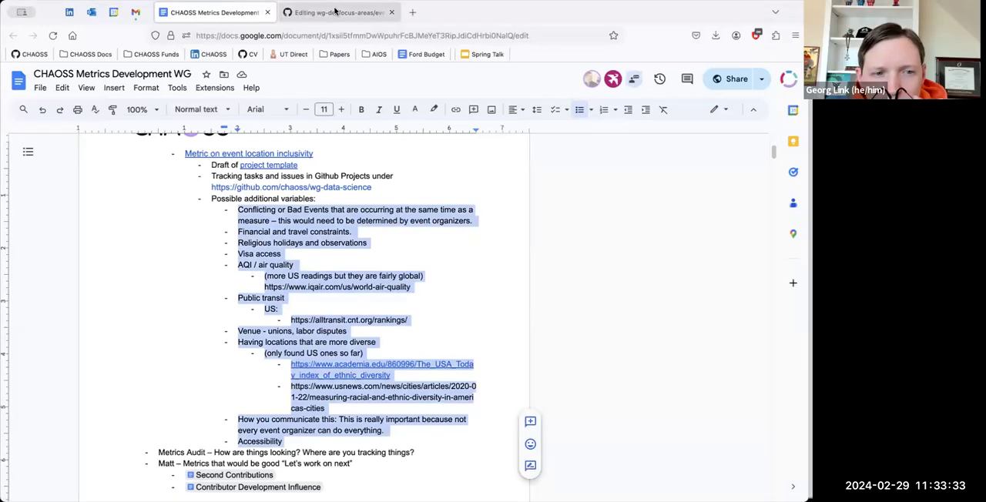
pyautogui.click(335, 12)
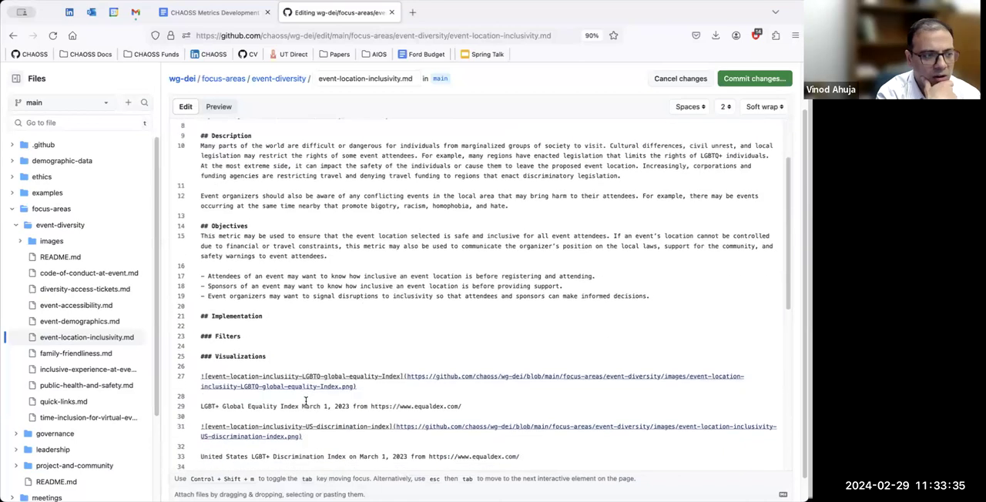
# Delete the '### Filters' line and return to the notes' list of possible location variables.
pyautogui.scroll(-3)
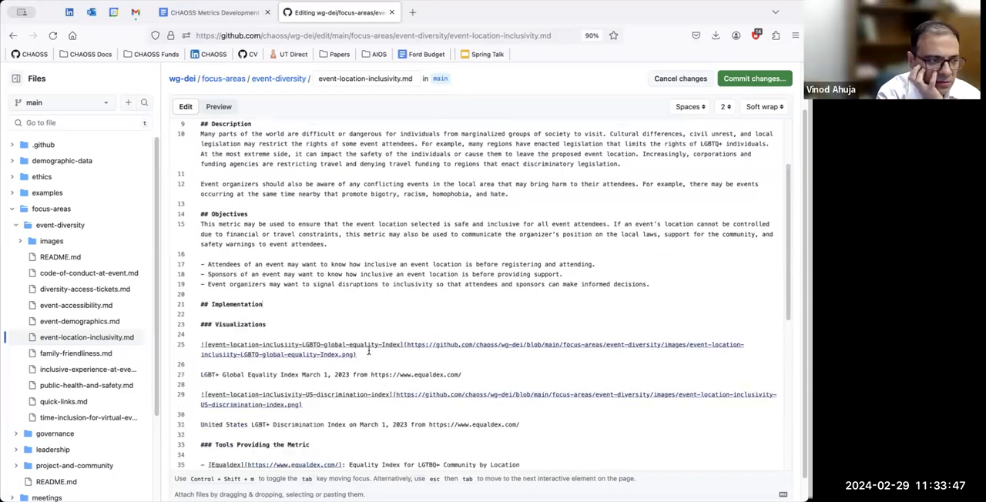
pyautogui.scroll(-3)
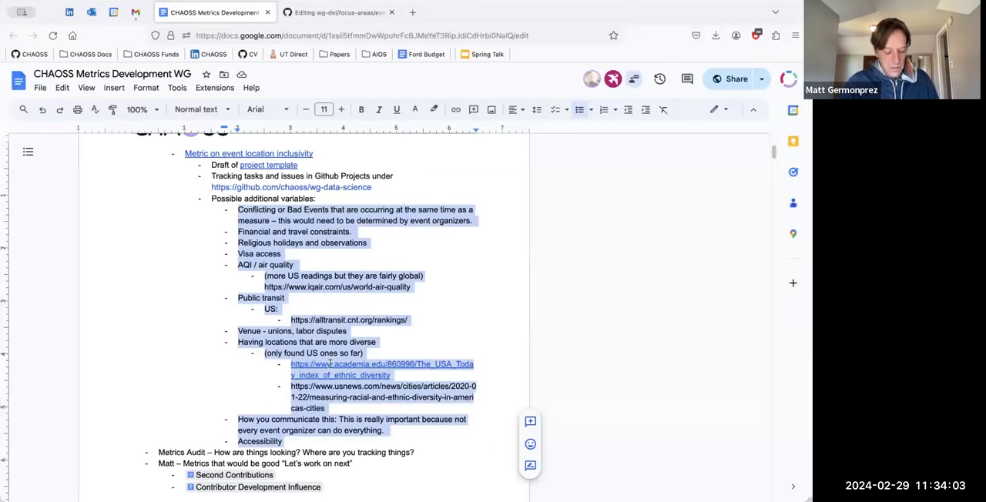
# Paste the copied location variable bullets below the Data Collection Strategies questions.
pyautogui.click(337, 12)
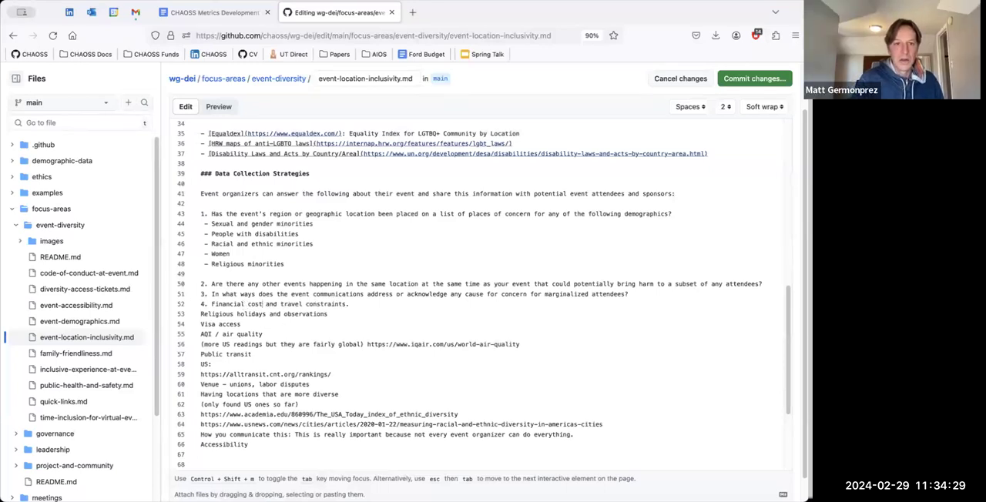
# Rewrite line 52 as '4. What are the financial costs associated with attending an event?' and prefix line 53 with '5. Are there'.
pyautogui.write('costs associated with attending')
pyautogui.click(265, 314)
pyautogui.write('5. ')
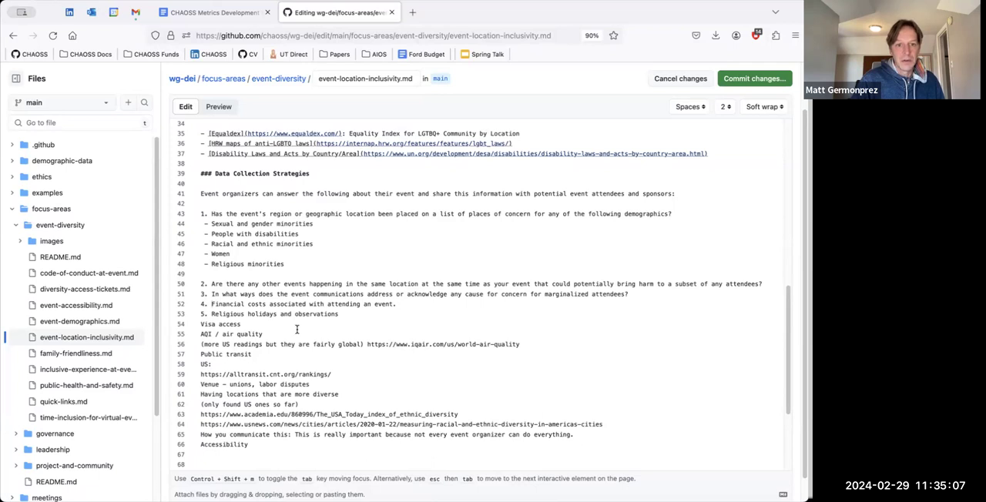
pyautogui.write('What are the f')
pyautogui.write('Are there r')
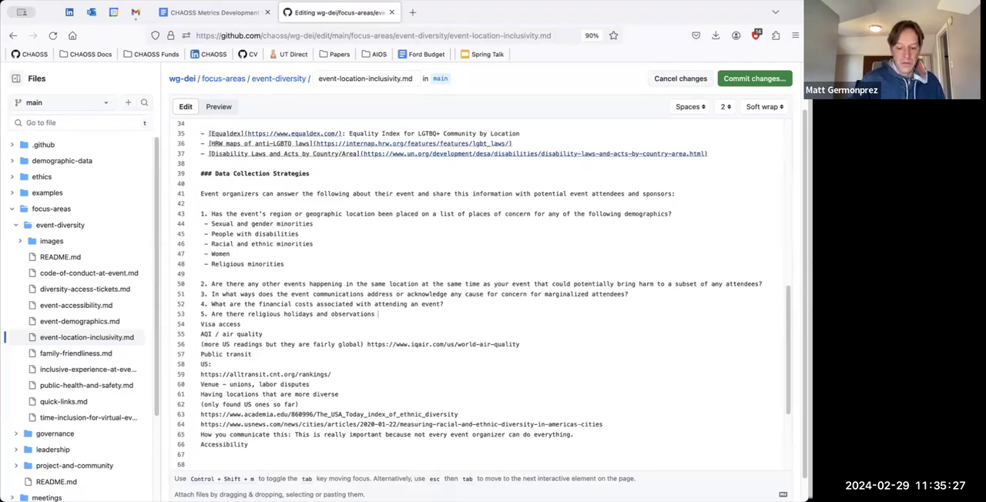
# Reword the visa-related note into a numbered question about issues for event attendees.
pyautogui.write('occurring')
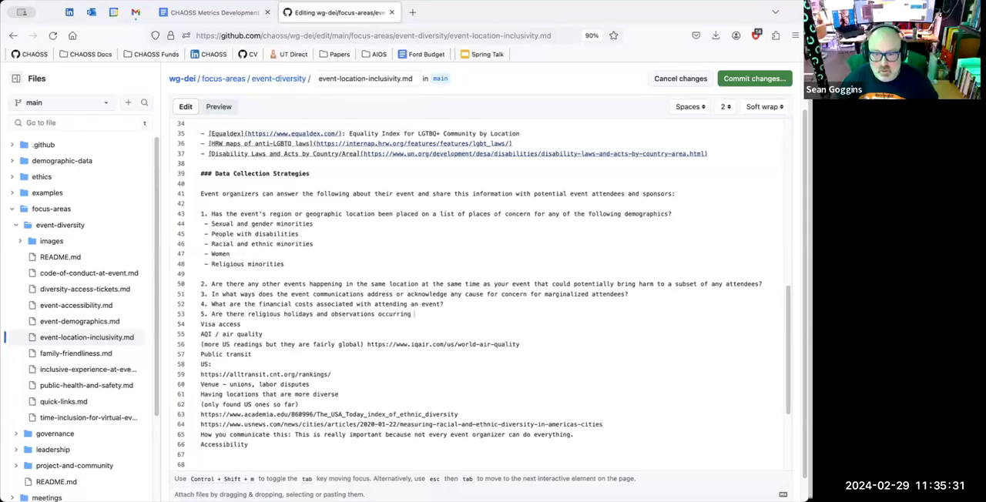
pyautogui.write('at same tim e')
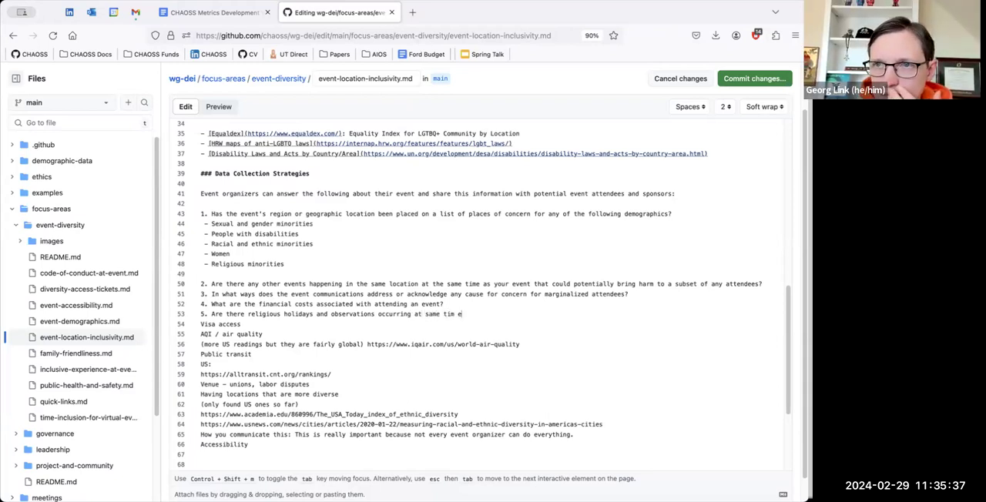
pyautogui.write('as the event?')
pyautogui.click(493, 325)
pyautogui.write('6. ')
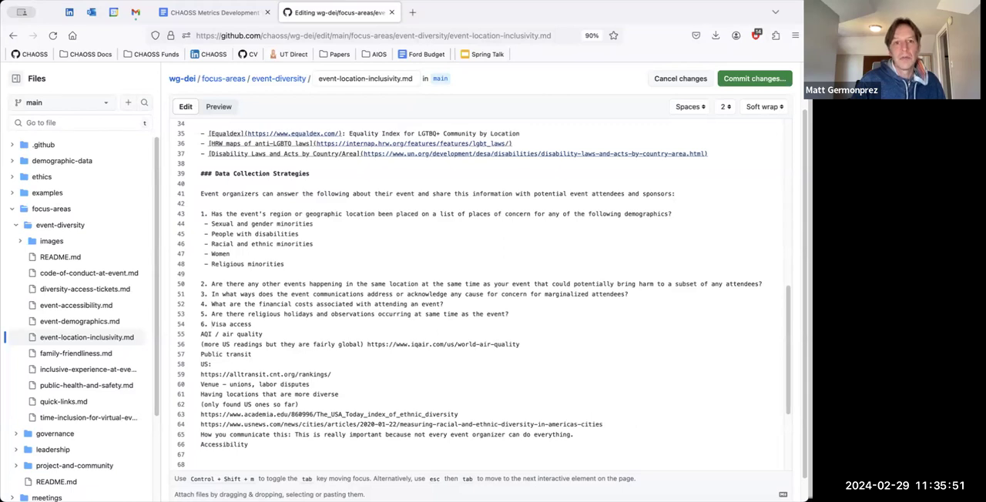
pyautogui.write('Do')
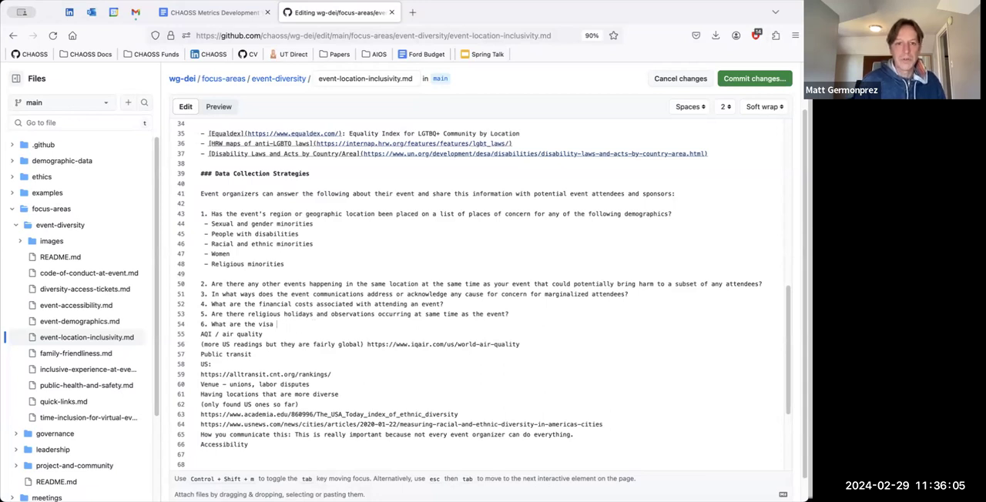
pyautogui.write('-related issues')
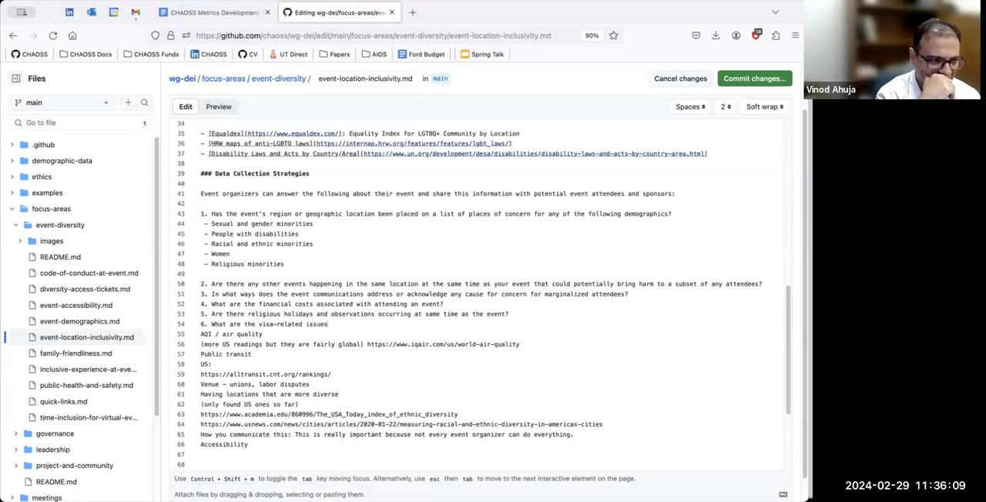
pyautogui.write('with attending')
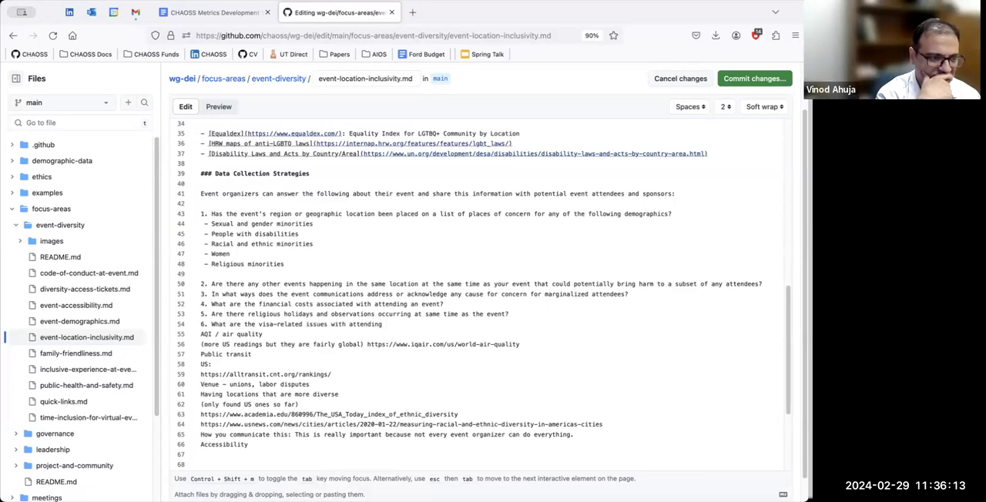
pyautogui.write('the event?')
pyautogui.write('7. Does ')
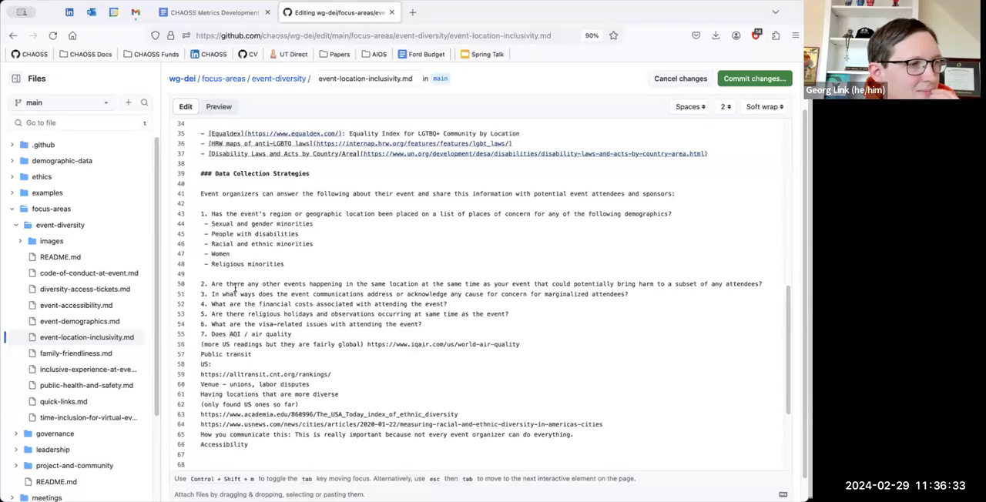
# Remove 'AQI' and rewrite the air quality note to ask about negative health impact on event attendees.
pyautogui.doubleClick(235, 334)
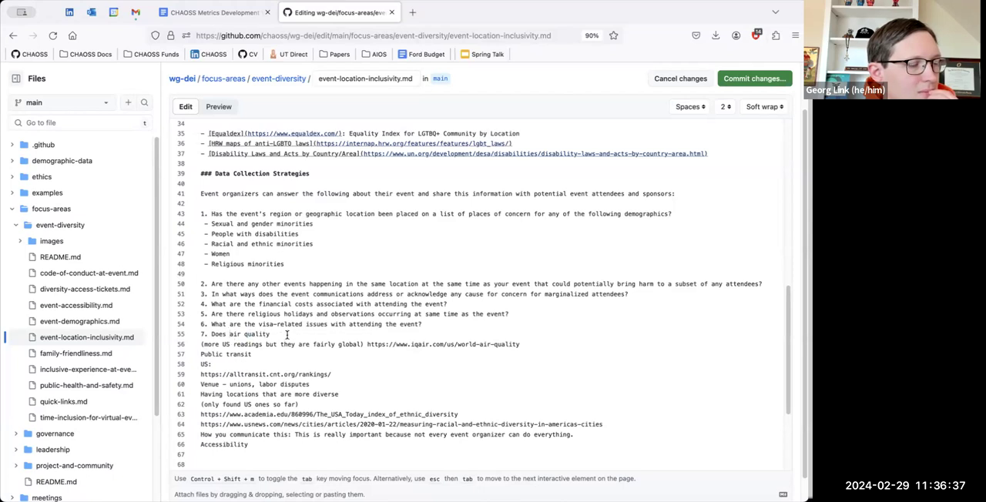
pyautogui.click(220, 334)
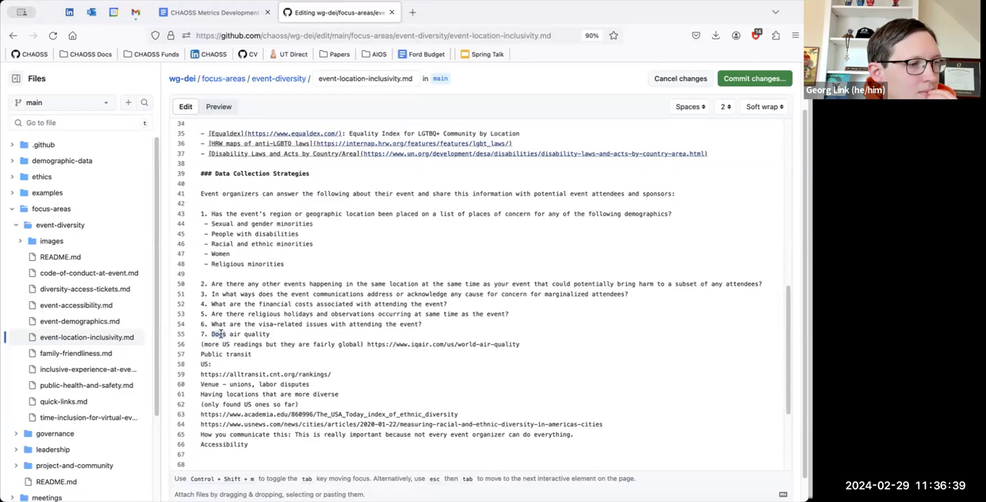
pyautogui.write('Could')
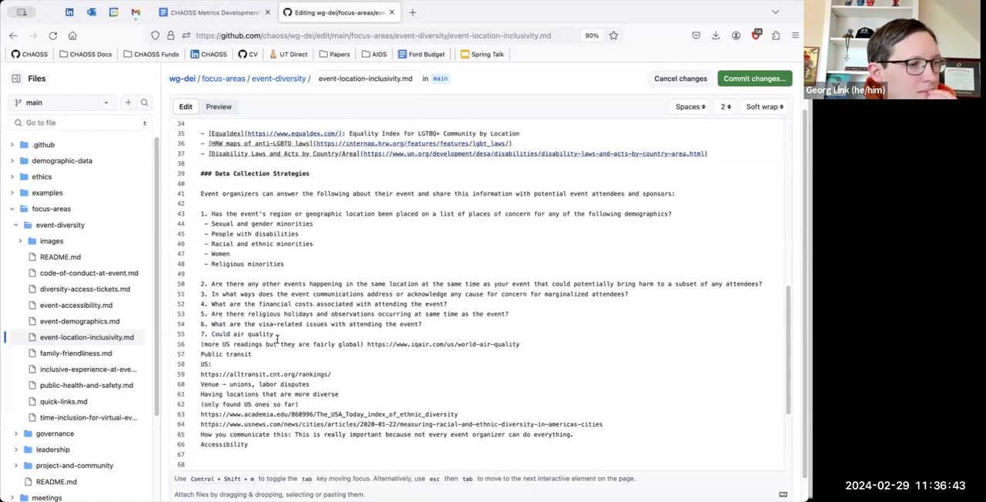
pyautogui.write('negatively imp')
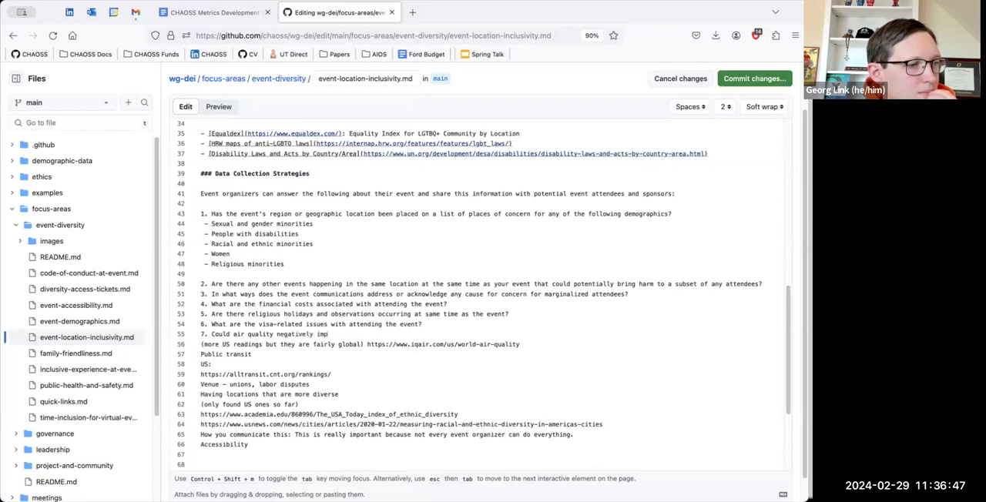
pyautogui.write('act the health of a')
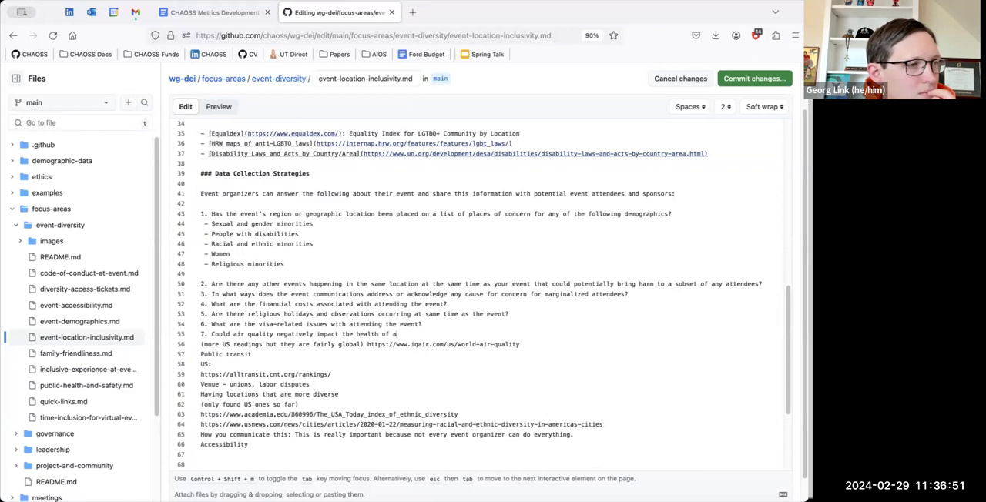
pyautogui.write('event attendees?')
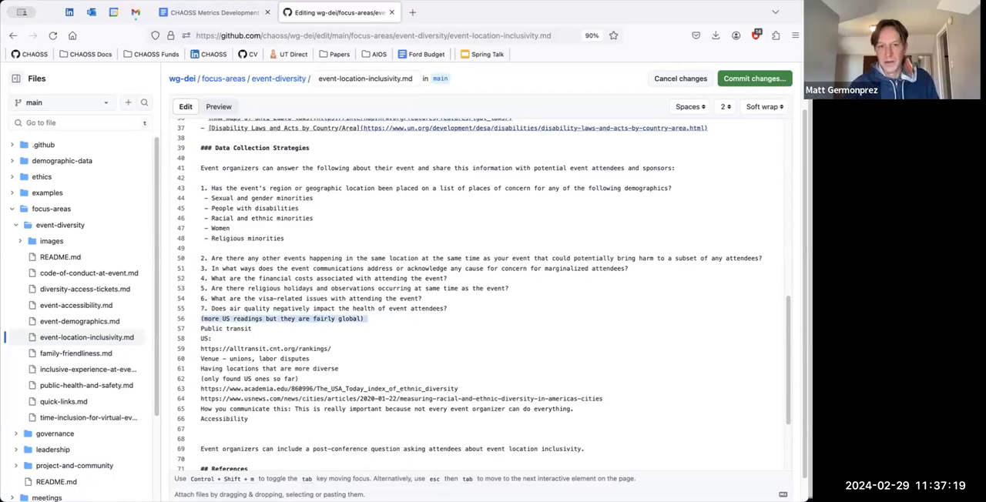
pyautogui.scroll(-3)
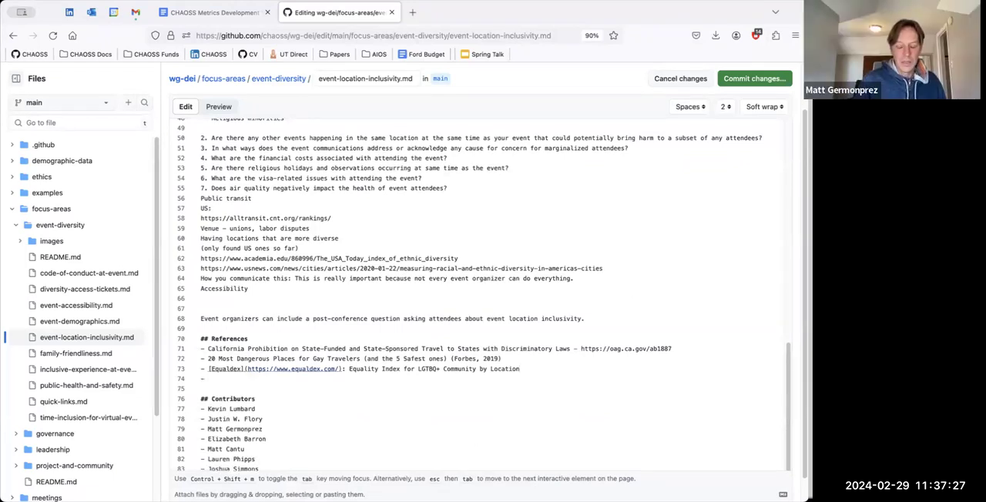
pyautogui.write('[Air')
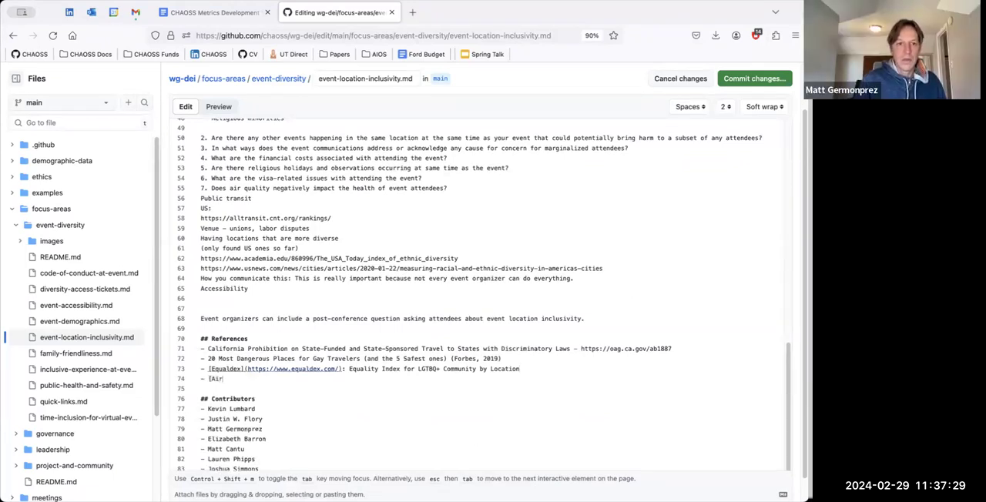
pyautogui.write('Q')
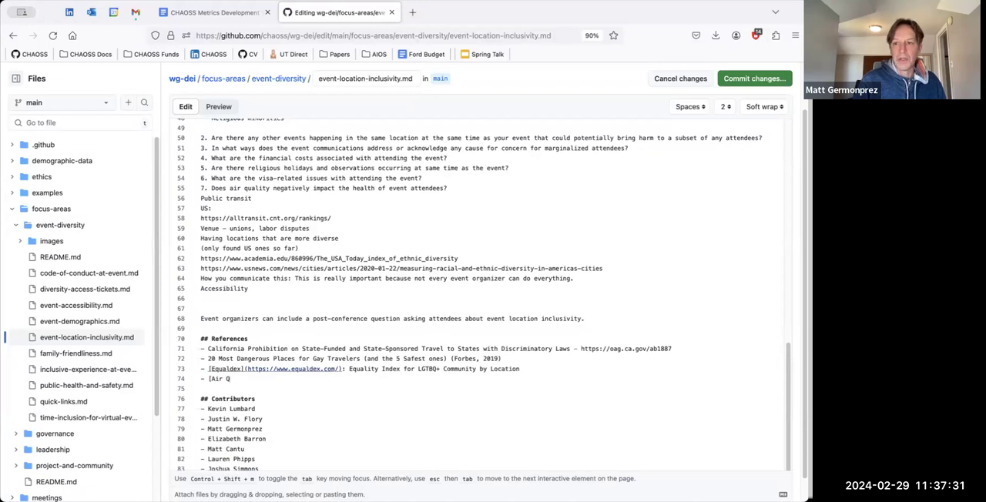
pyautogui.write('uality')
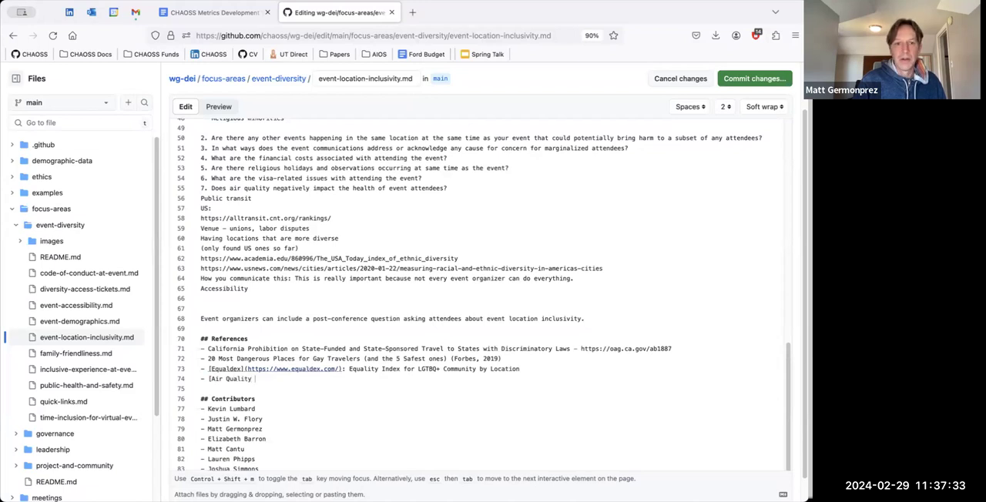
pyautogui.write('Index](https://www.iqair.com/us/world-air-quality')
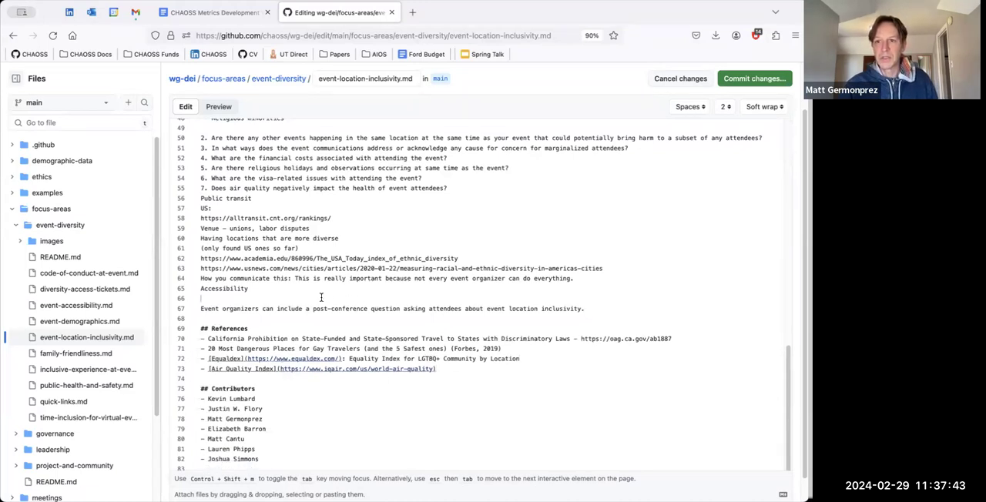
pyautogui.scroll(-3)
pyautogui.write('8. What ')
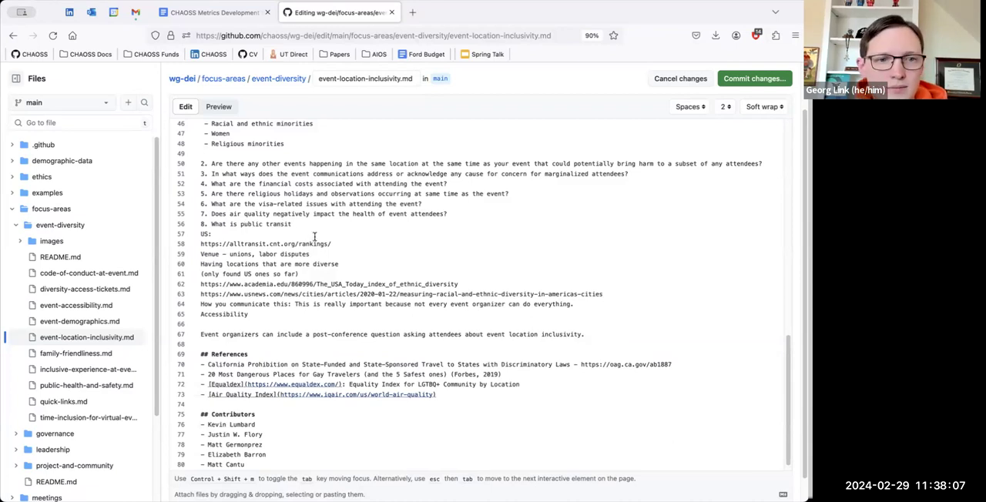
# Reword question 8 to ask about public transport in the event city and start a Public Transport Options reference.
pyautogui.write('is')
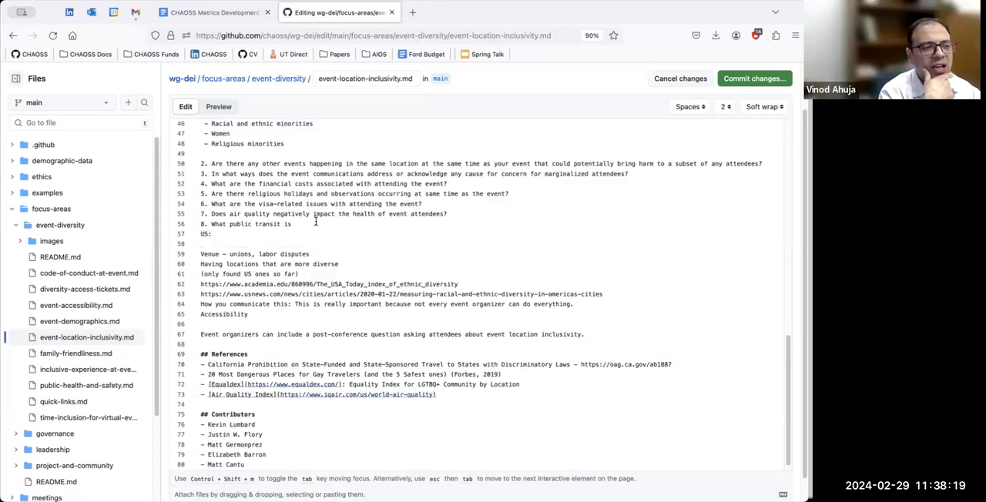
pyautogui.moveTo(315, 223)
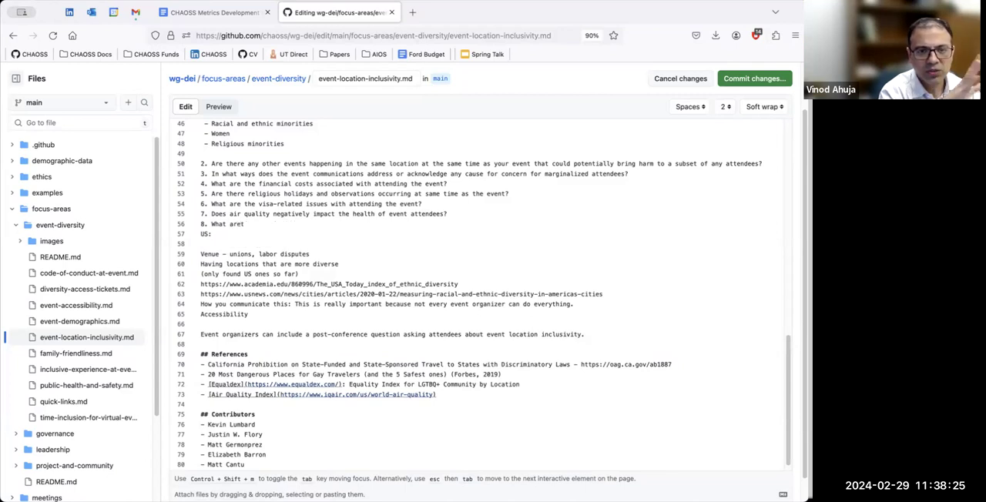
pyautogui.write('he public transport options within the event city?')
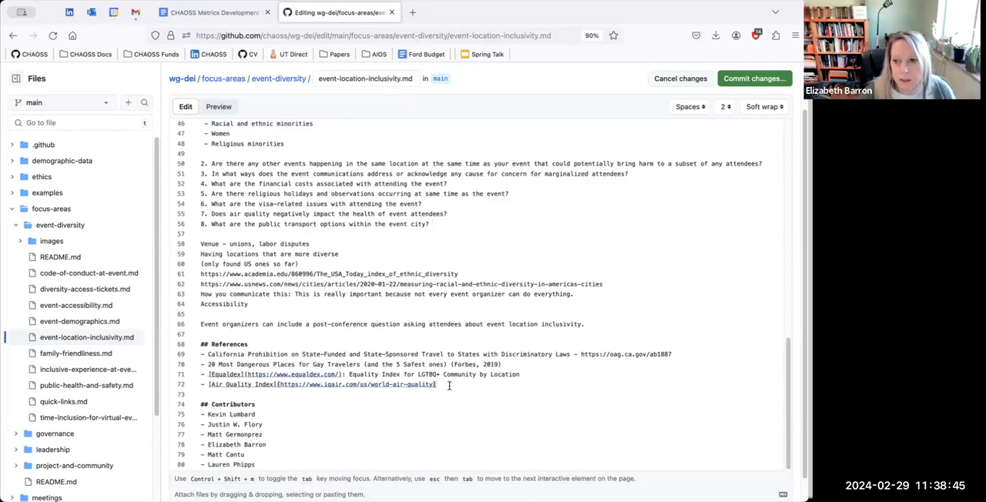
pyautogui.press('enter')
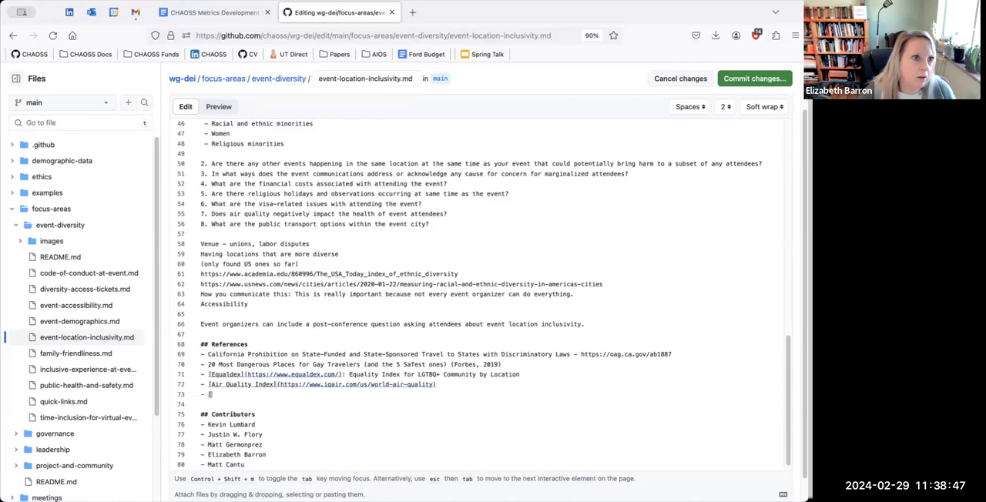
pyautogui.write('Public')
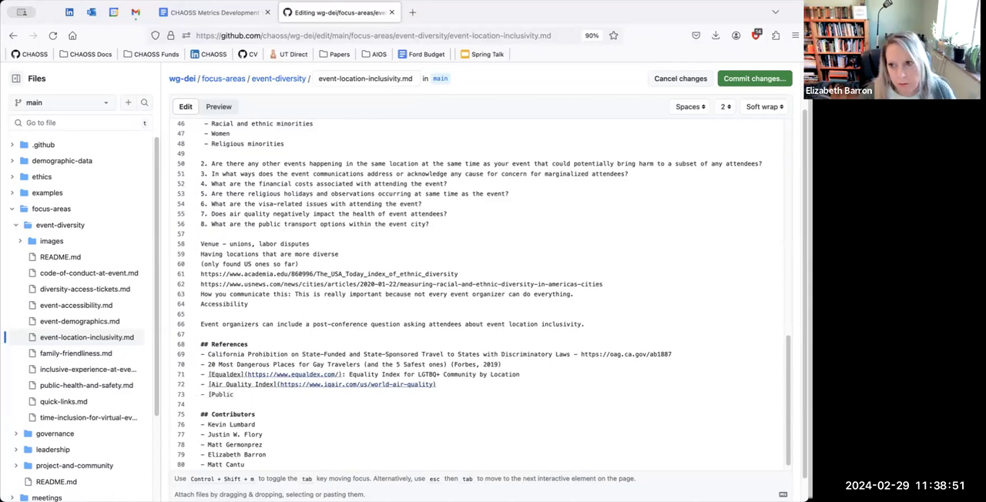
pyautogui.write('Transport')
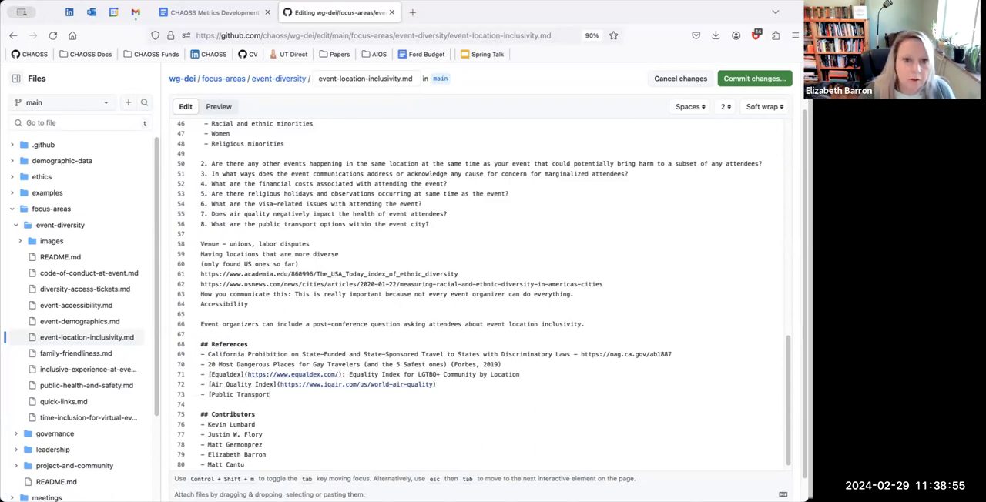
pyautogui.write('Options]')
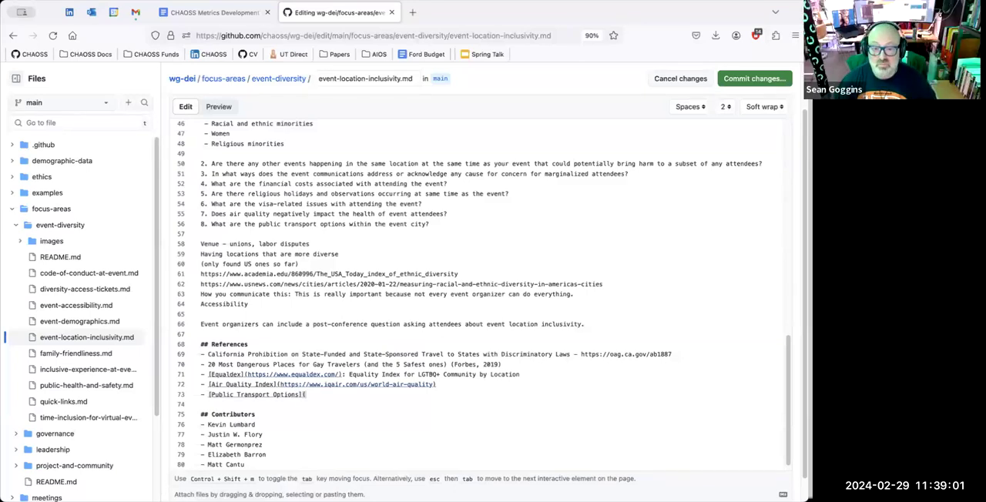
pyautogui.write('(https://alltransit.cnt.org/rankings/)')
pyautogui.click(491, 243)
pyautogui.write('9. Does the v')
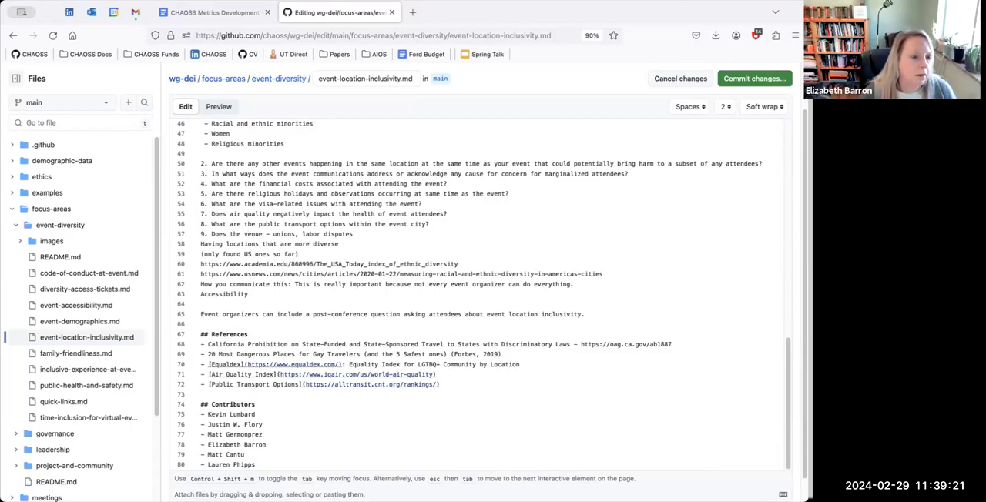
pyautogui.moveTo(266, 233); pyautogui.dragTo(353, 233)
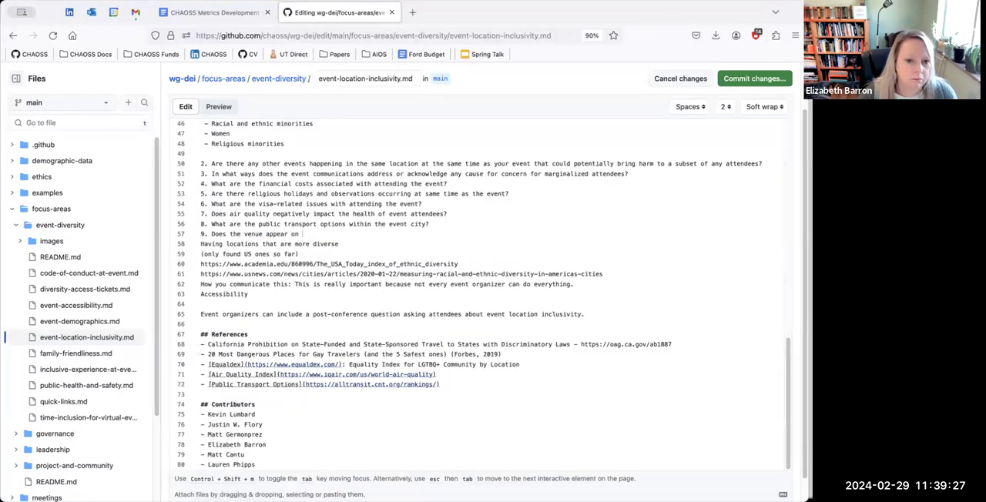
pyautogui.write('a list of')
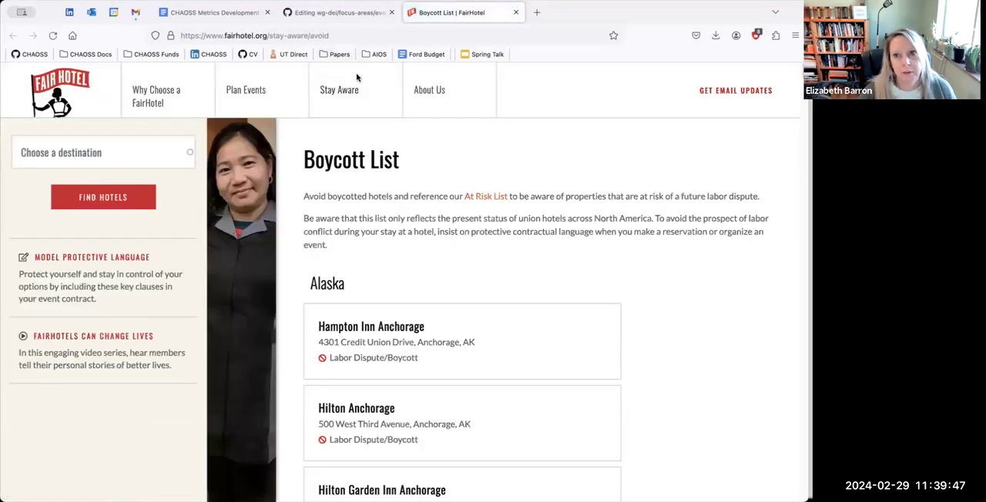
pyautogui.moveTo(378, 253)
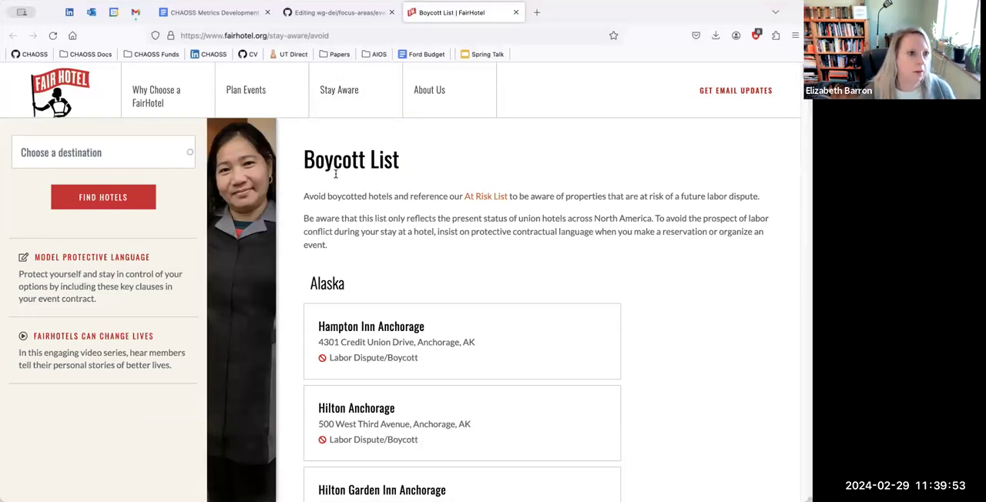
# Return from FairHotel's Boycott List to the GitHub file editor tab.
pyautogui.click(212, 12)
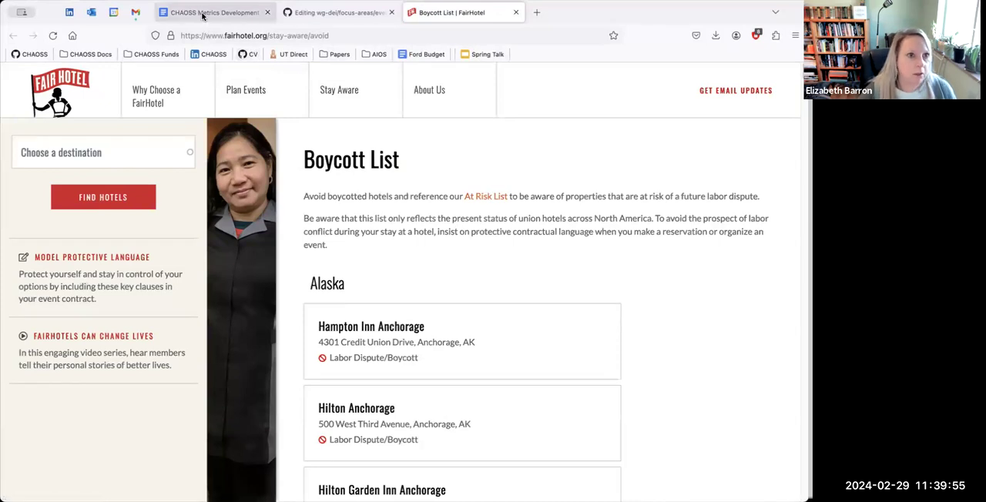
pyautogui.click(335, 12)
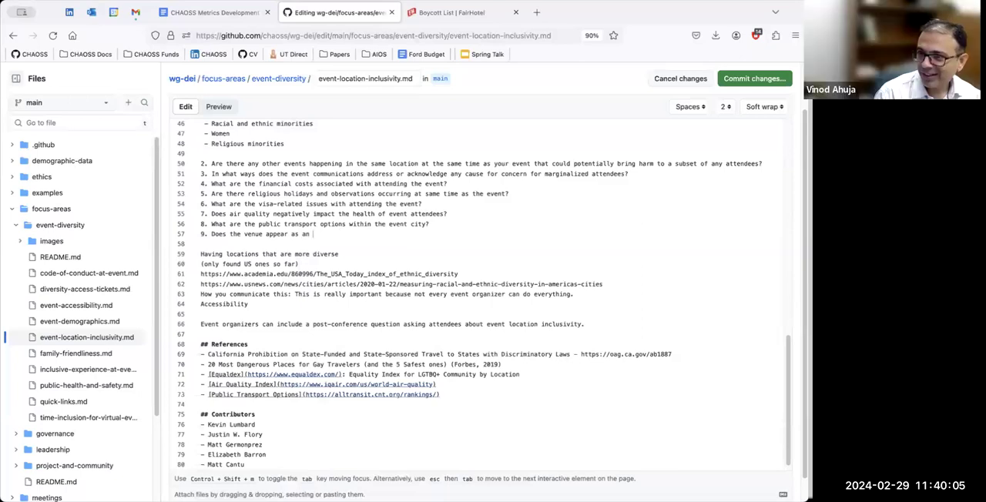
# Complete question 9 as 'Does the venue appear as an At Risk location?'.
pyautogui.write('At')
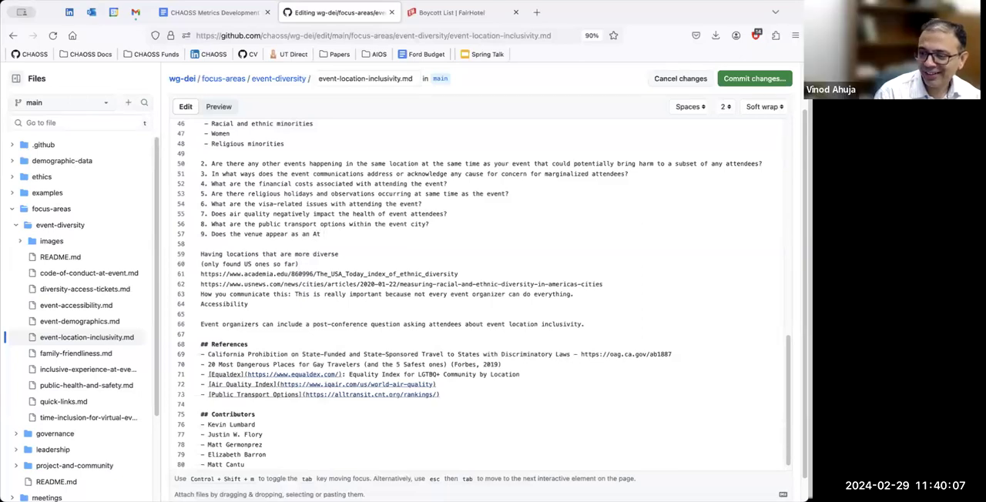
pyautogui.write('Risk si')
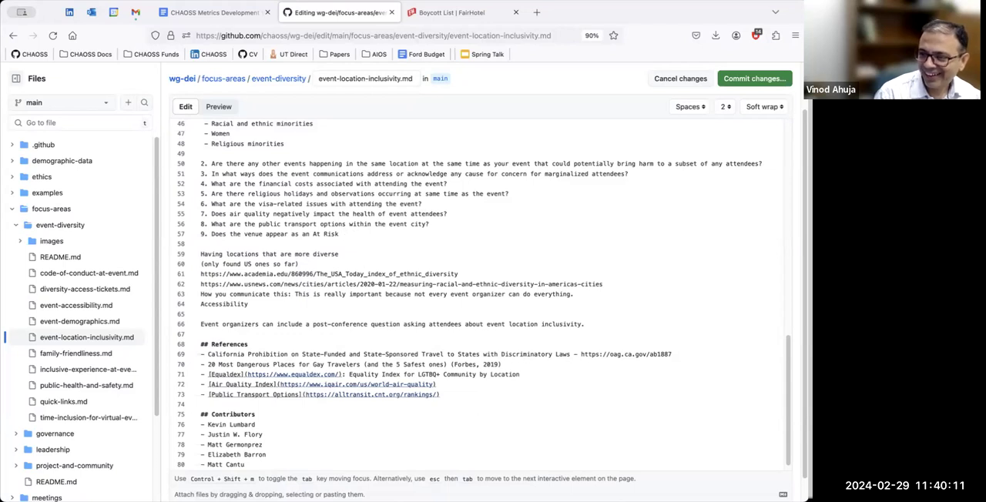
pyautogui.write('location?')
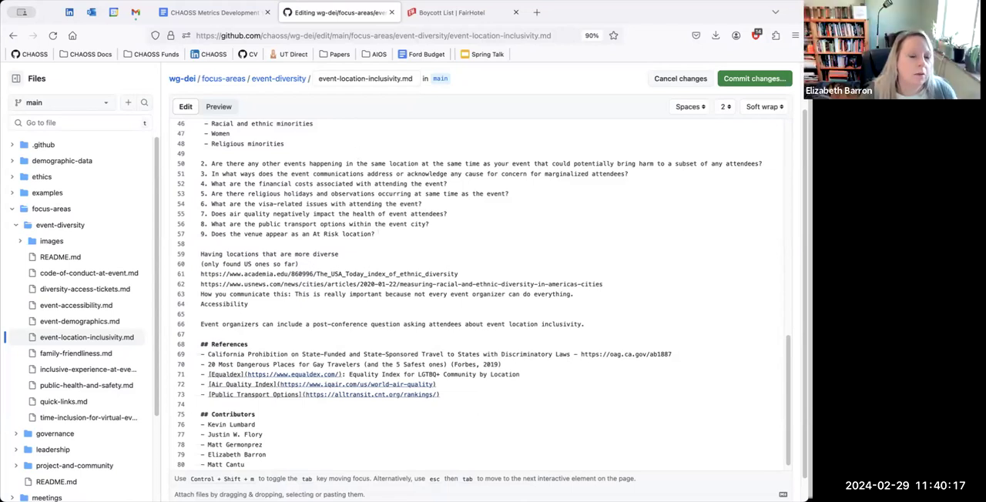
pyautogui.click(462, 13)
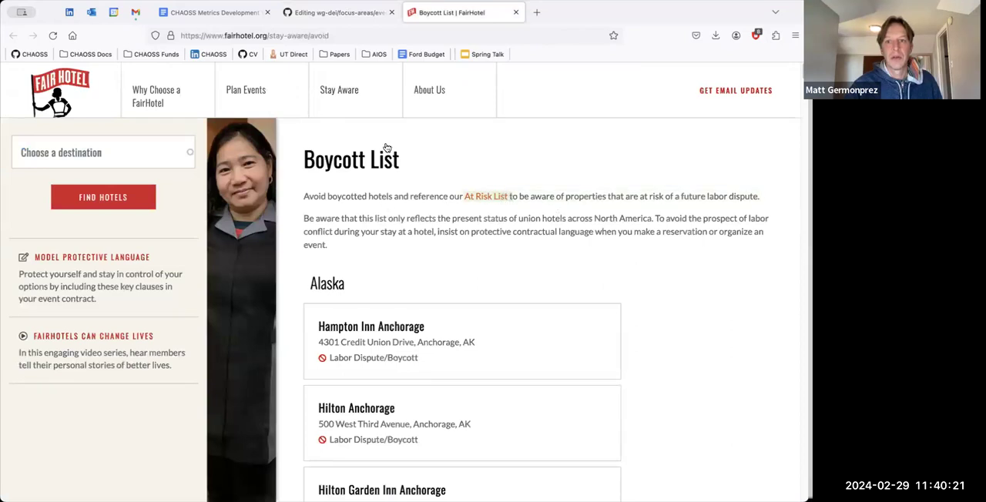
# Open FairHotel's At Risk List of hotels.
pyautogui.click(339, 12)
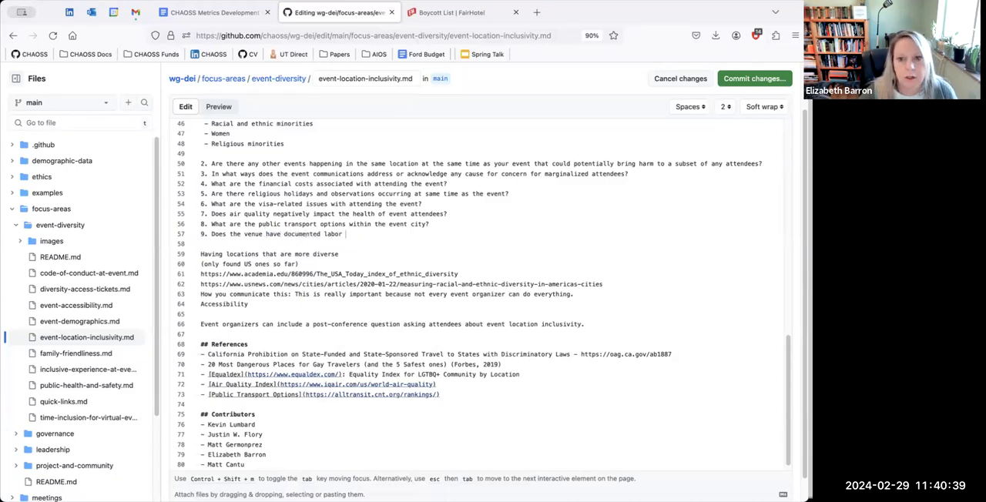
# Rewrite question 9 as 'Does the venue have documented labor disputes?' and revisit FairHotel's Boycott List.
pyautogui.write('disputes?')
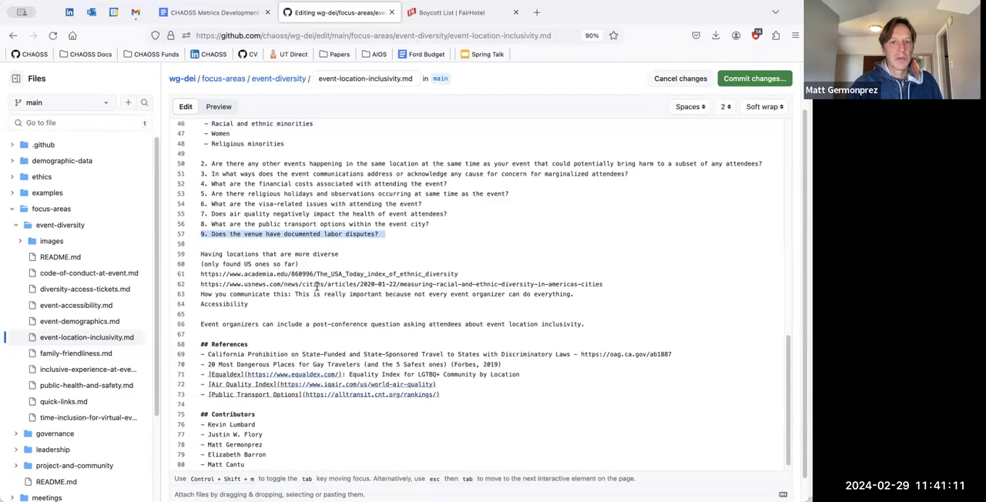
pyautogui.moveTo(314, 305)
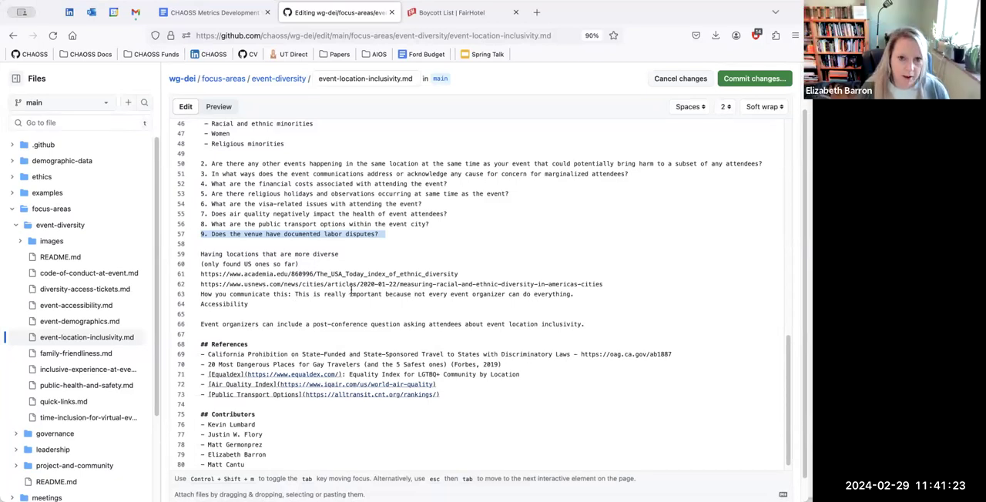
pyautogui.click(463, 12)
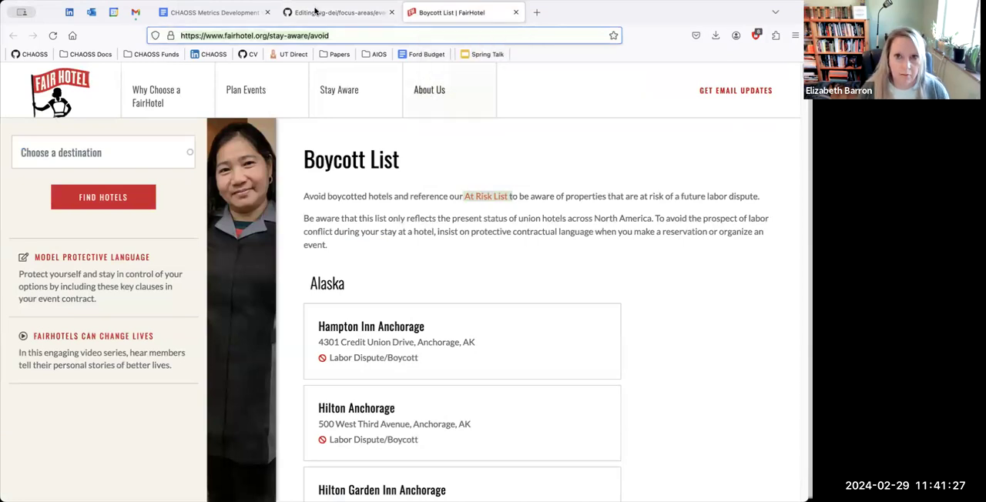
pyautogui.click(339, 12)
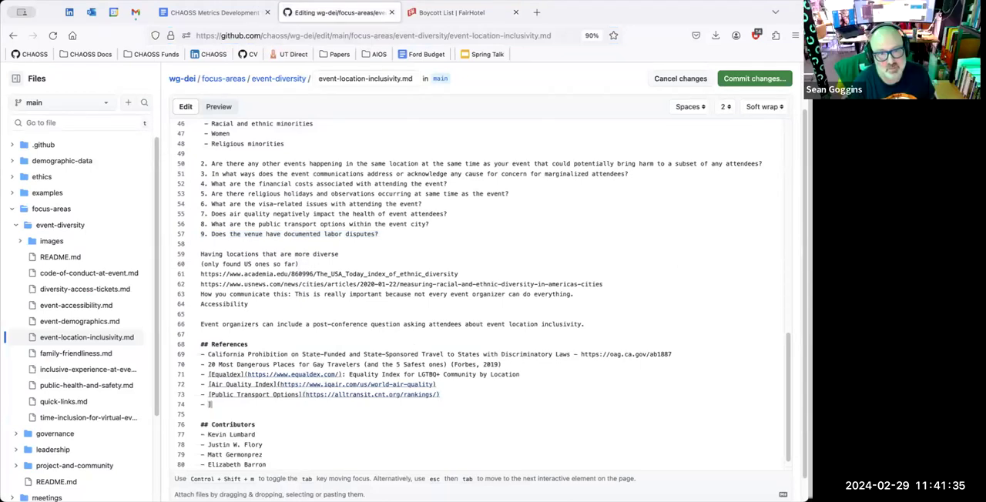
pyautogui.write('W')
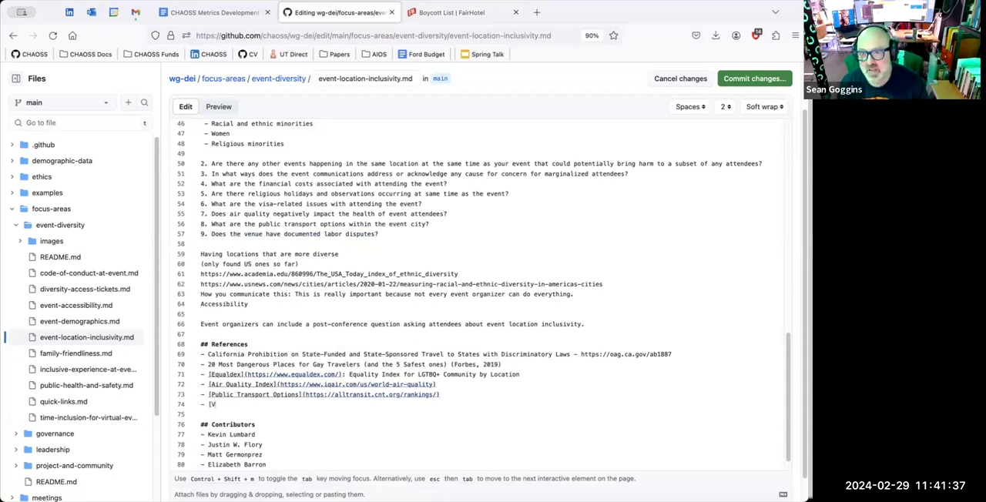
pyautogui.write('enue')
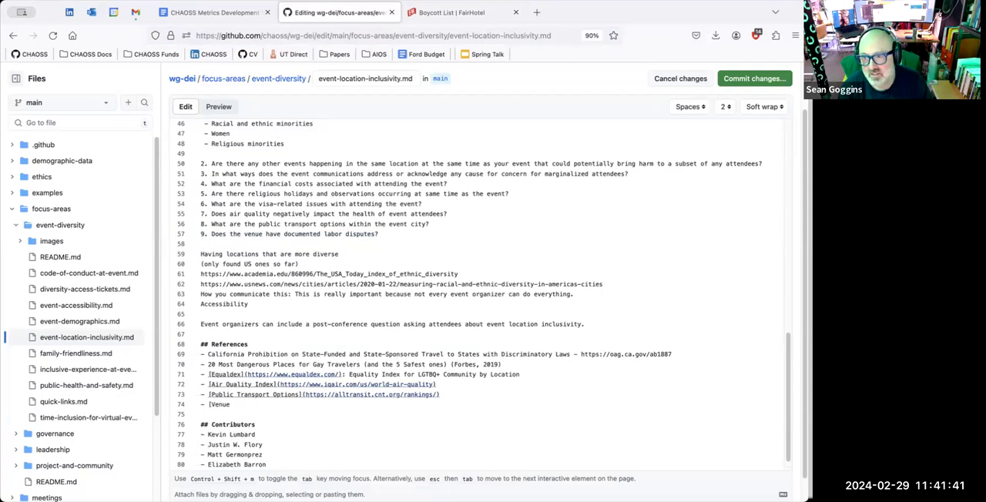
pyautogui.write('L')
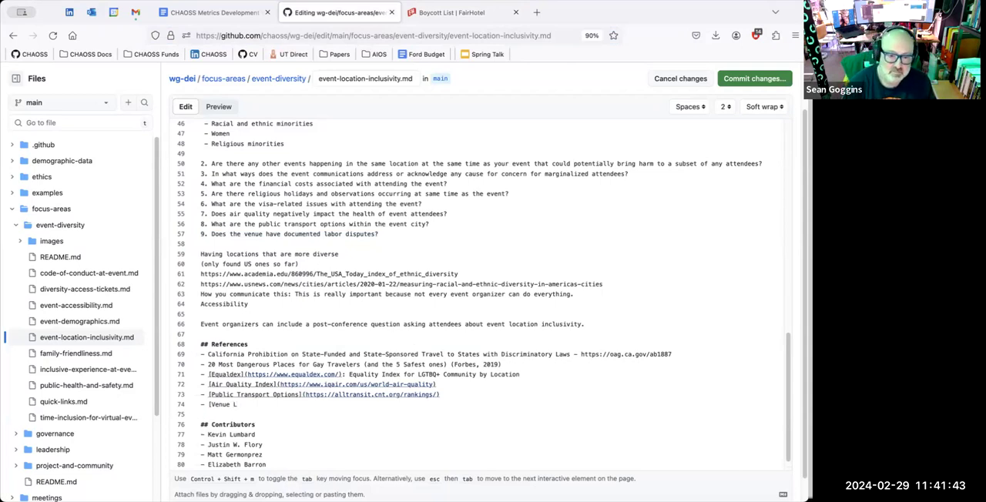
pyautogui.write('abor Disputes')
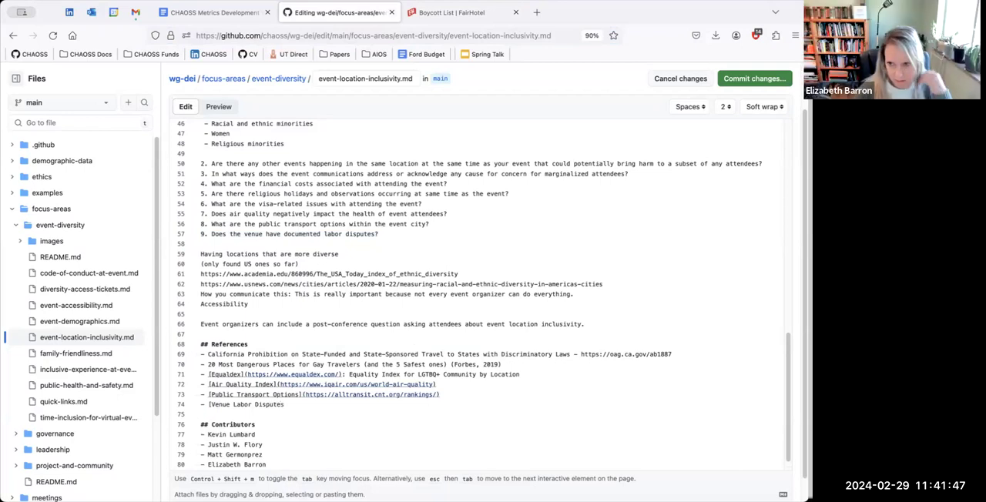
pyautogui.write('(https://www.fairhotel.org/stay-aware/avoid')
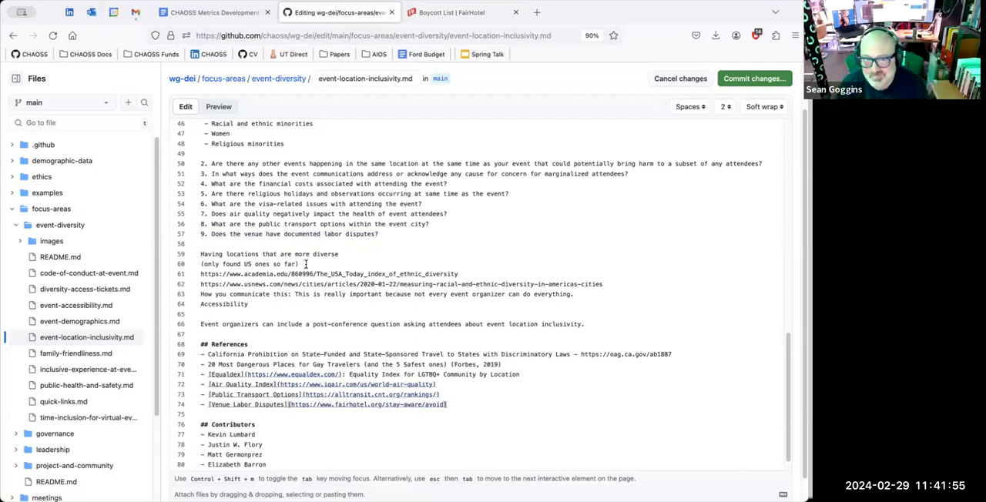
pyautogui.moveTo(394, 234)
pyautogui.write('10.')
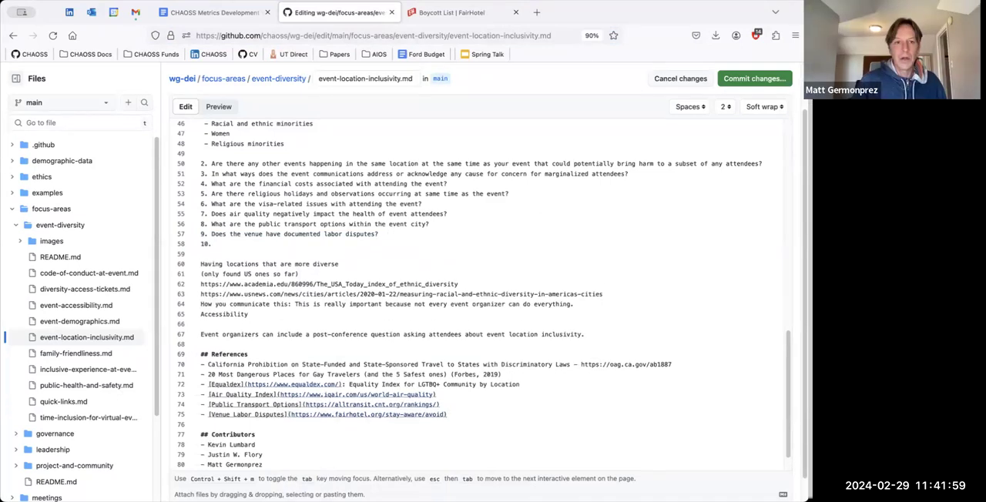
# Write question 10 on the host city's demographic diversity and start a City Demographic Diversity reference.
pyautogui.write('Does the')
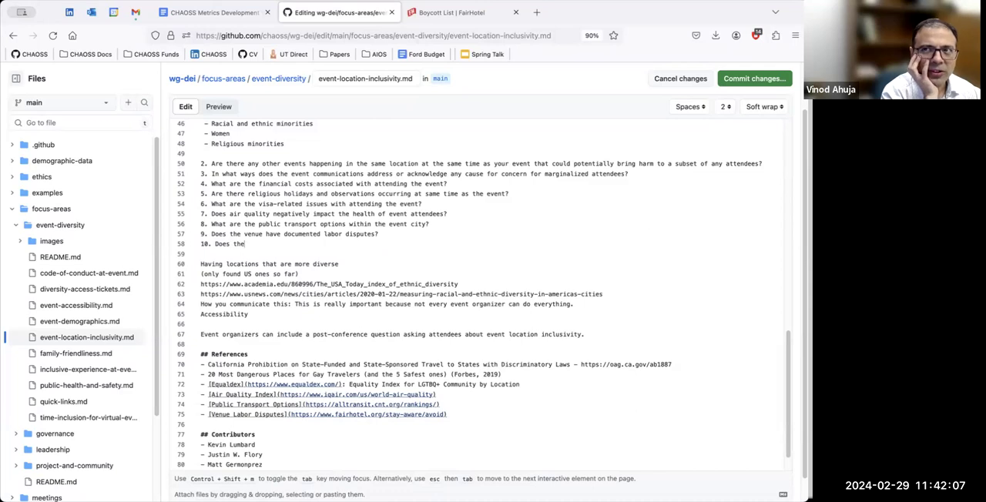
pyautogui.write('What ar')
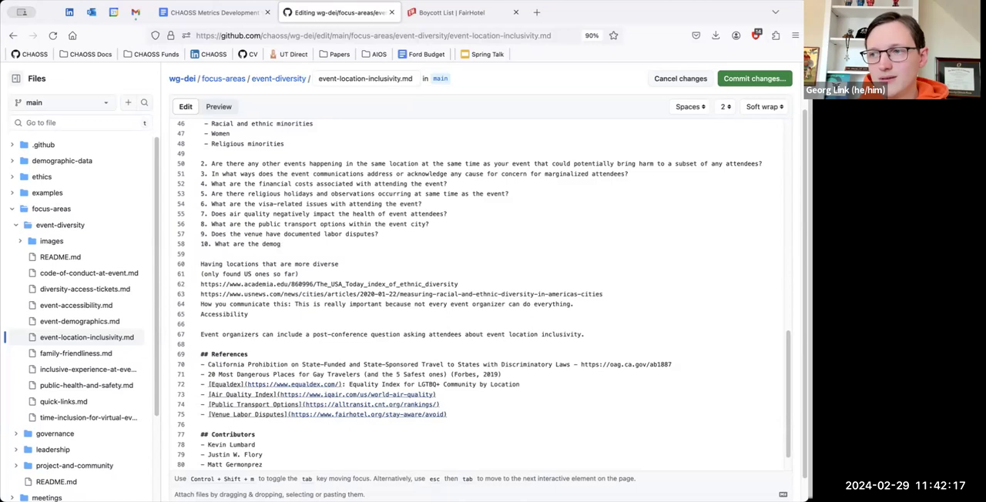
pyautogui.write('graphic diversity of the host city?')
pyautogui.write('- ')
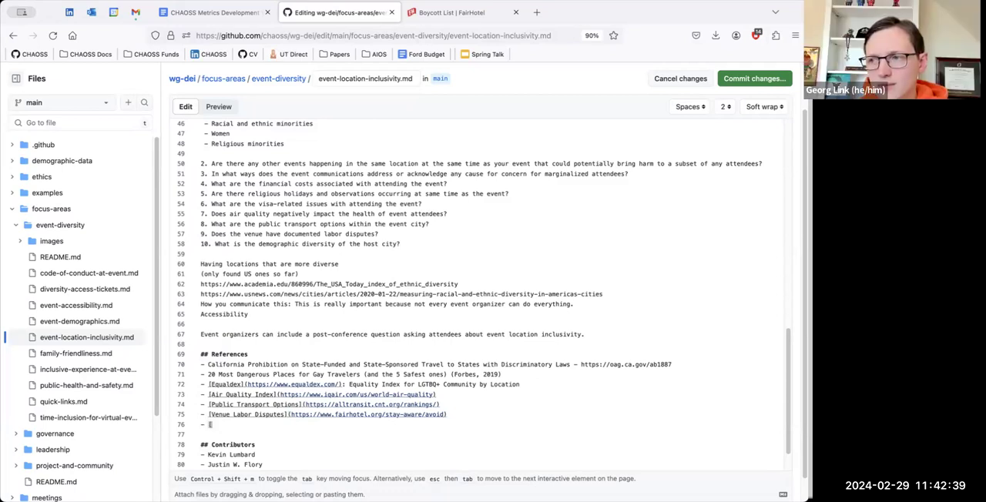
pyautogui.write('[City Demographic')
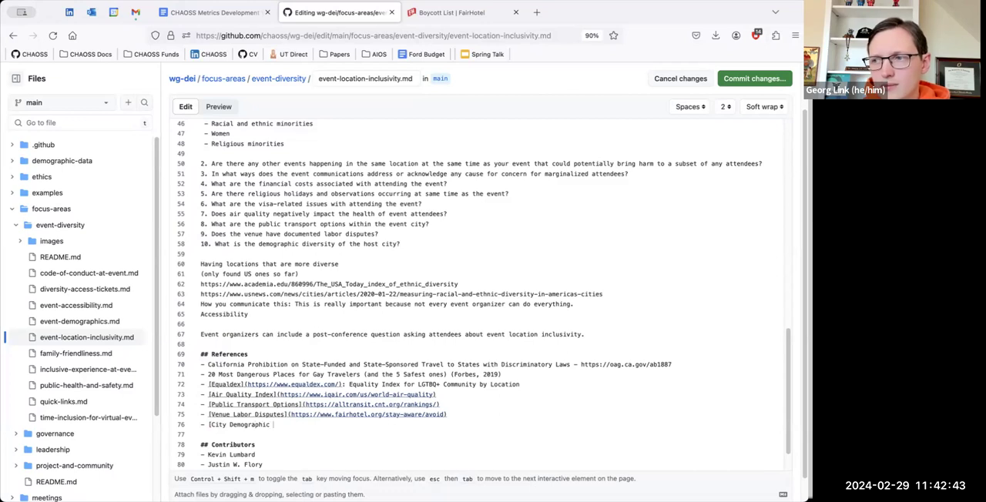
pyautogui.write('Diversity](')
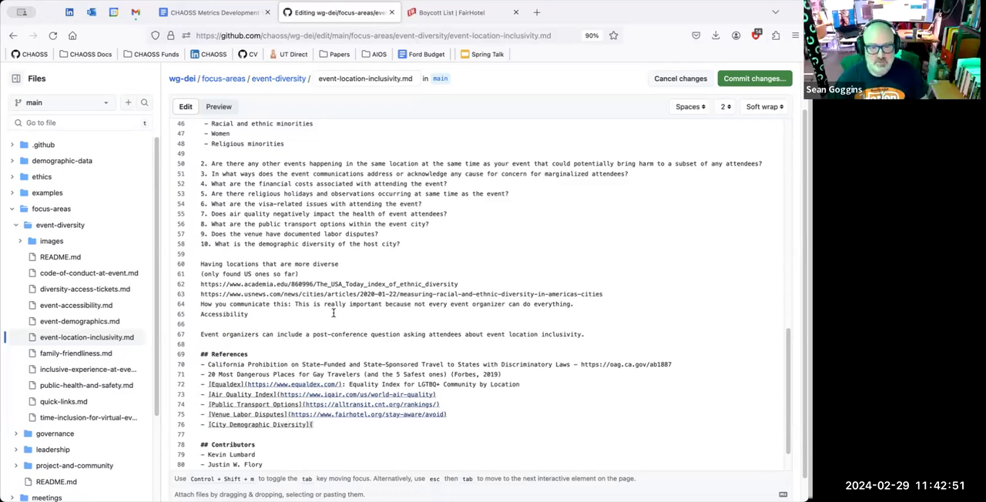
pyautogui.moveTo(416, 262)
pyautogui.write('- [')
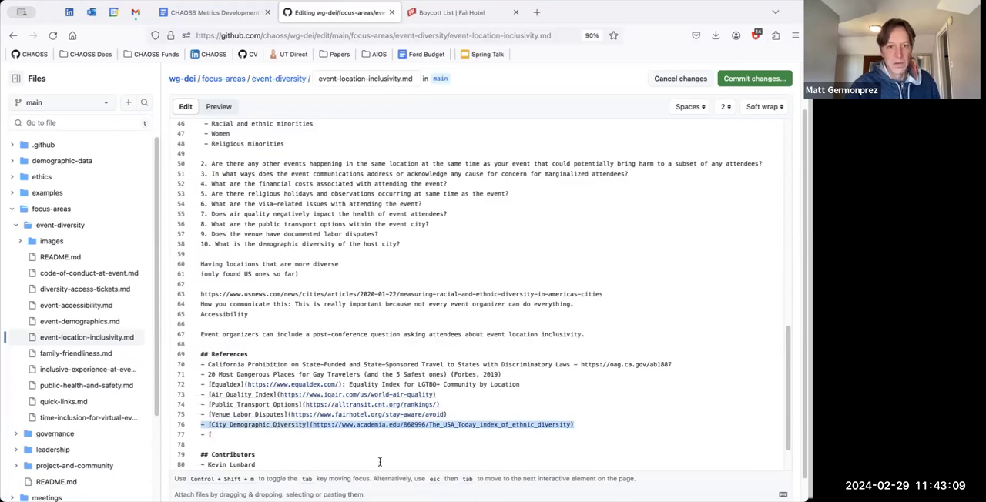
# Move the usnews.com link into References, labelling the diversity links USA Today and US News.
pyautogui.click(589, 425)
pyautogui.write(' - ')
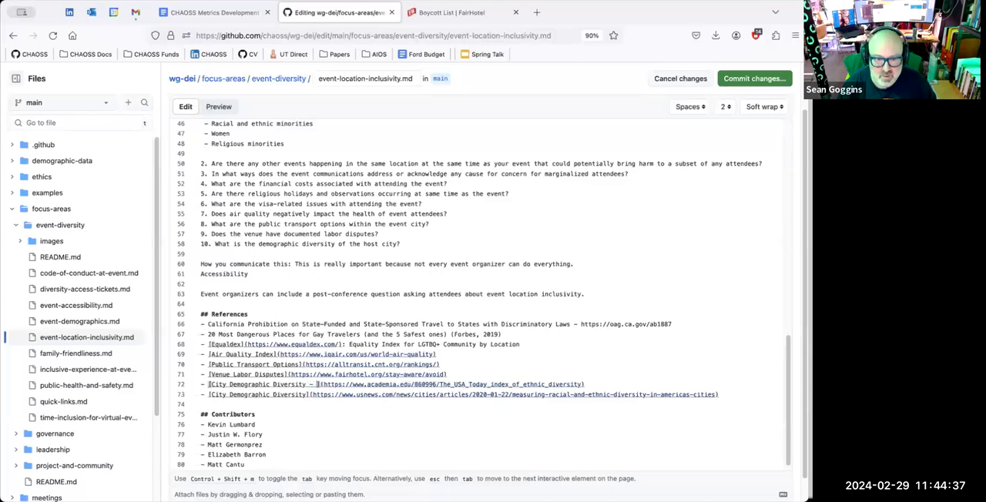
pyautogui.write('US Net')
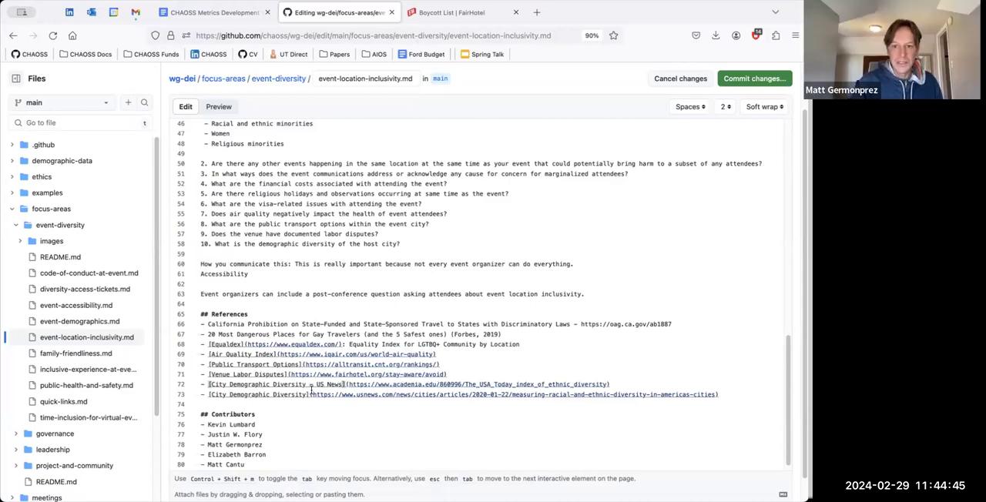
pyautogui.write('US')
pyautogui.write(' - ')
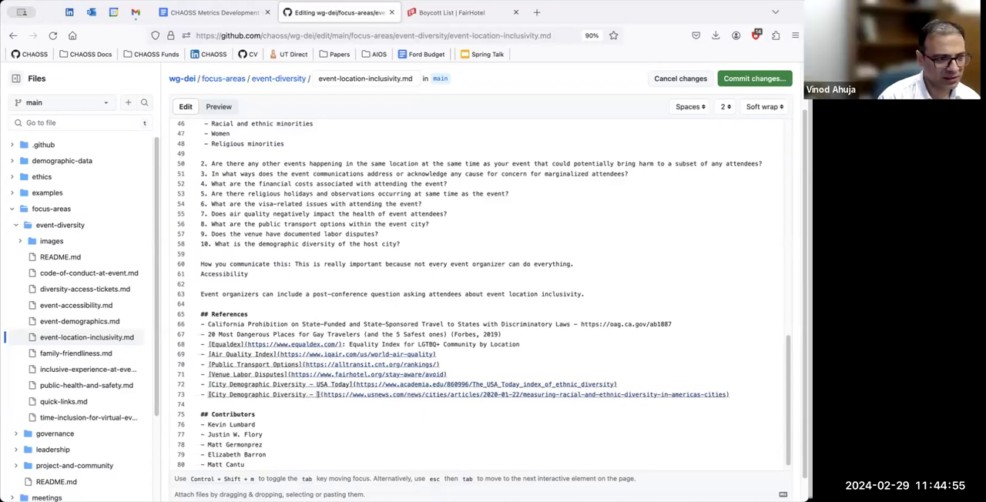
pyautogui.write('US New')
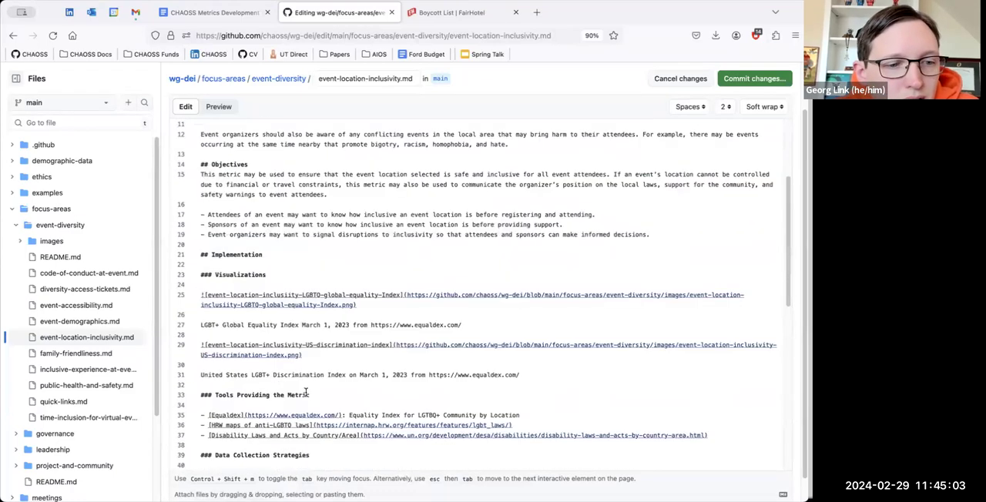
pyautogui.scroll(-3)
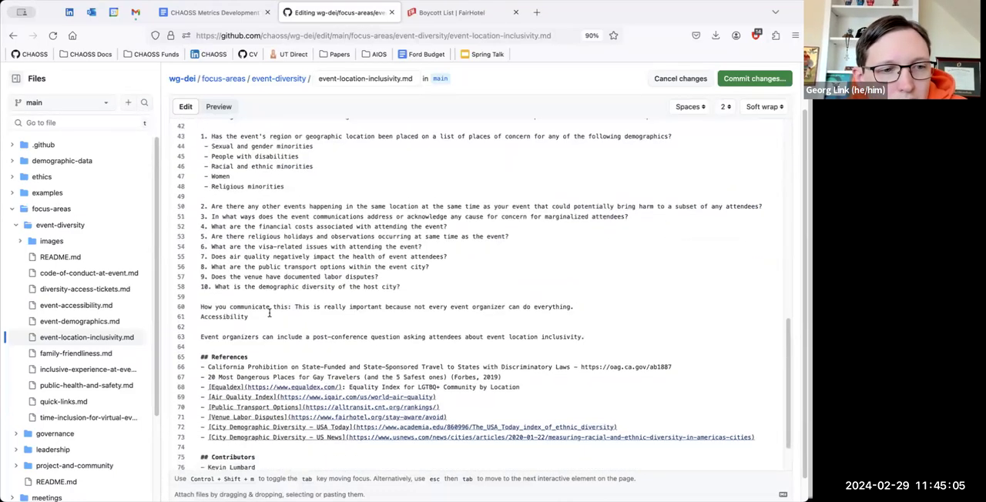
pyautogui.tripleClick(324, 256)
pyautogui.write('7. Are there')
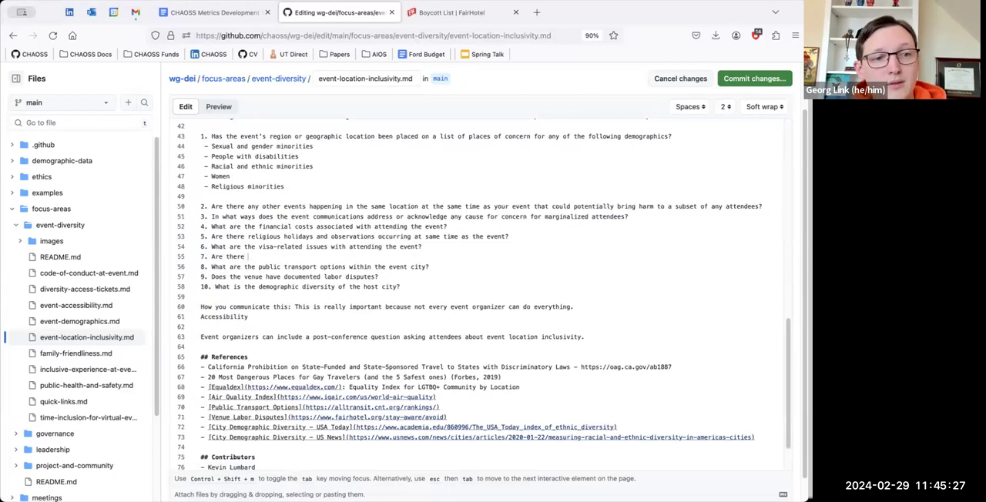
pyautogui.write('known air quality concerns at the event location?')
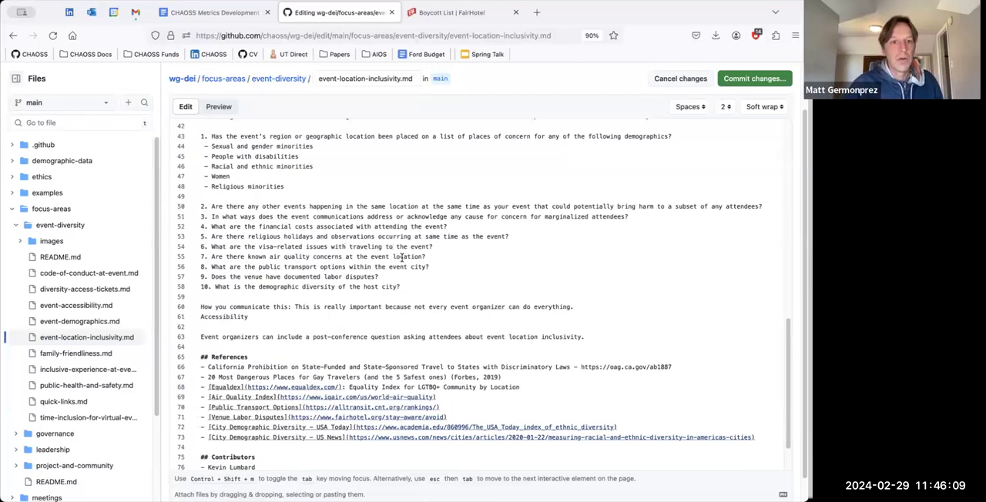
pyautogui.moveTo(374, 256)
pyautogui.write('location')
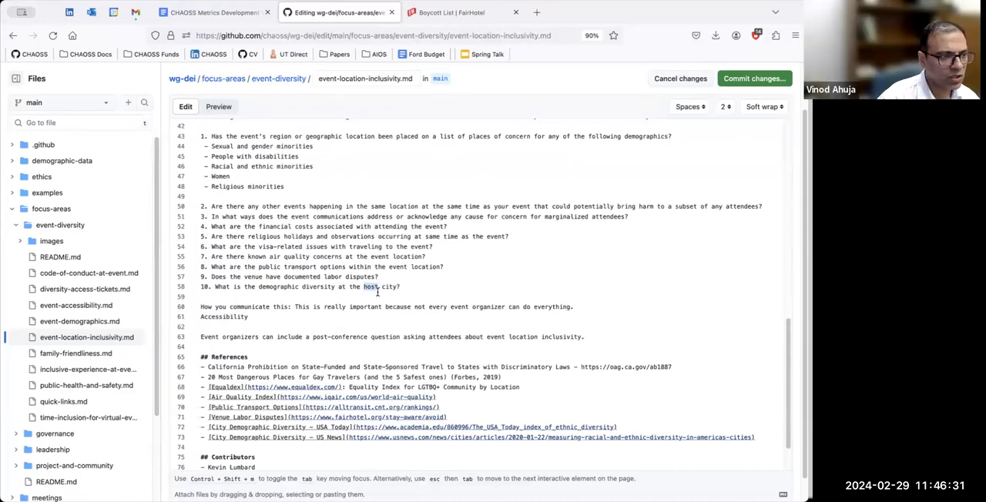
pyautogui.write('evejt')
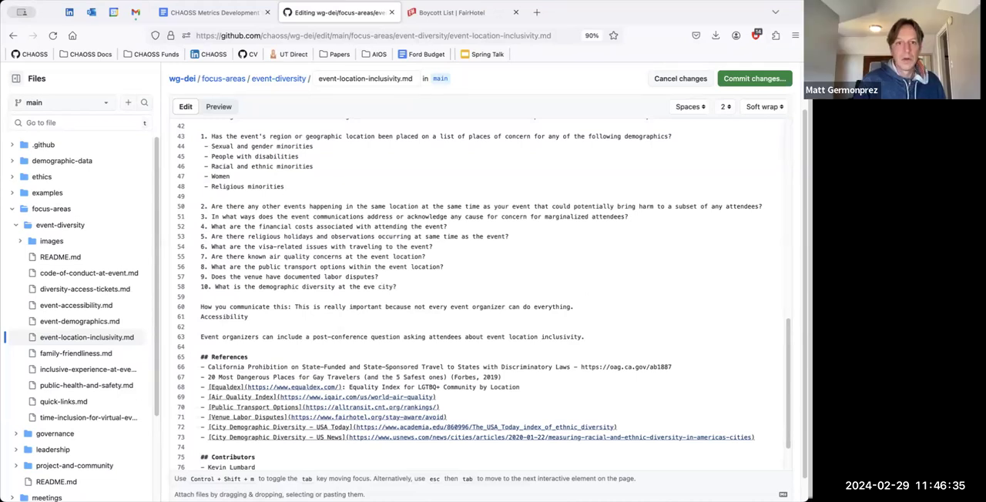
pyautogui.write('event location')
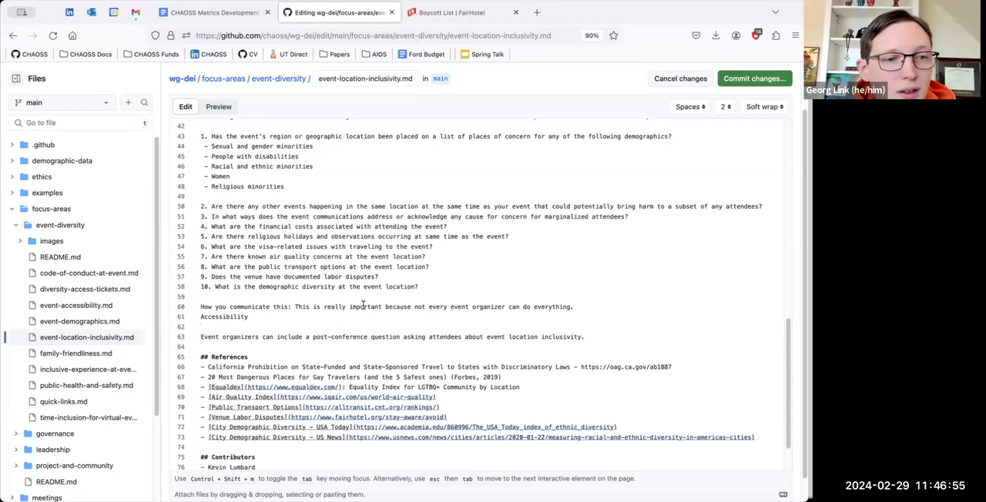
pyautogui.moveTo(201, 307); pyautogui.dragTo(250, 317)
pyautogui.write('11.')
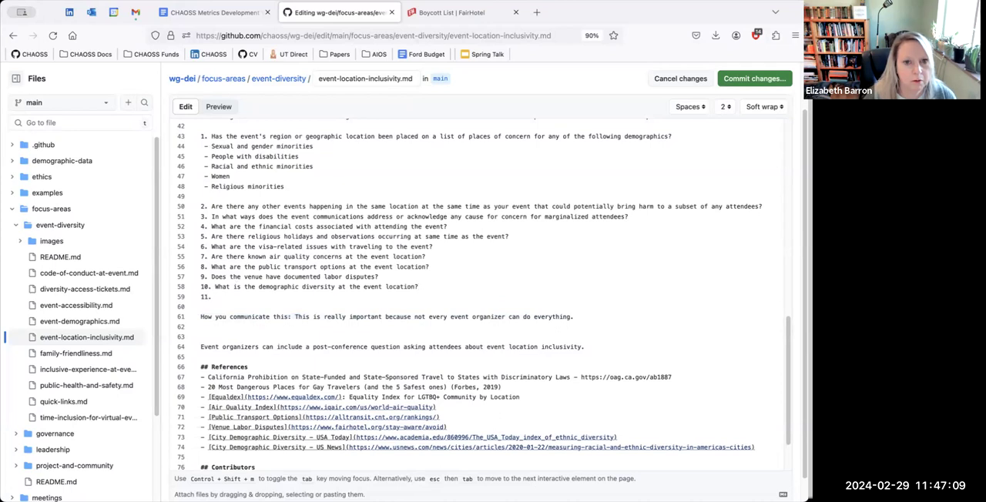
# Replace the draft wording with question 11 'What accessibility accommodations does the event provide?'.
pyautogui.write('How well does th')
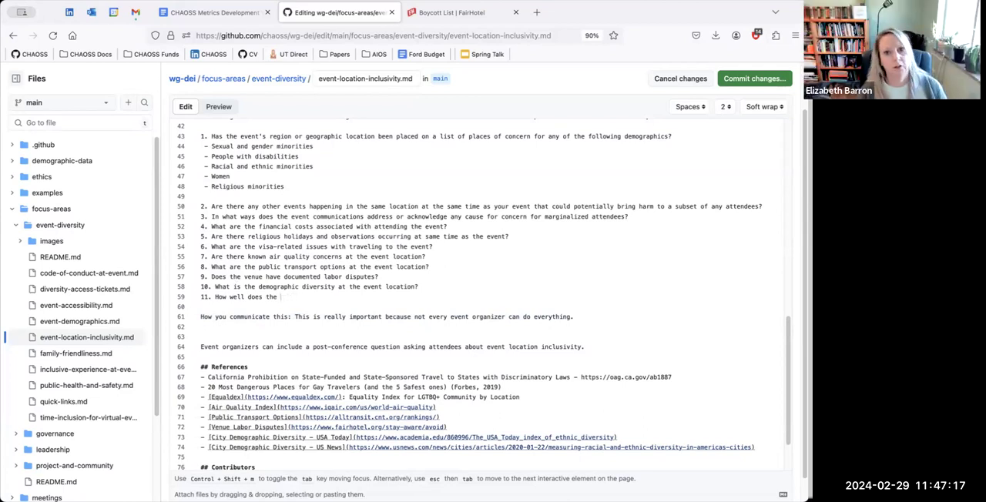
pyautogui.write('event l')
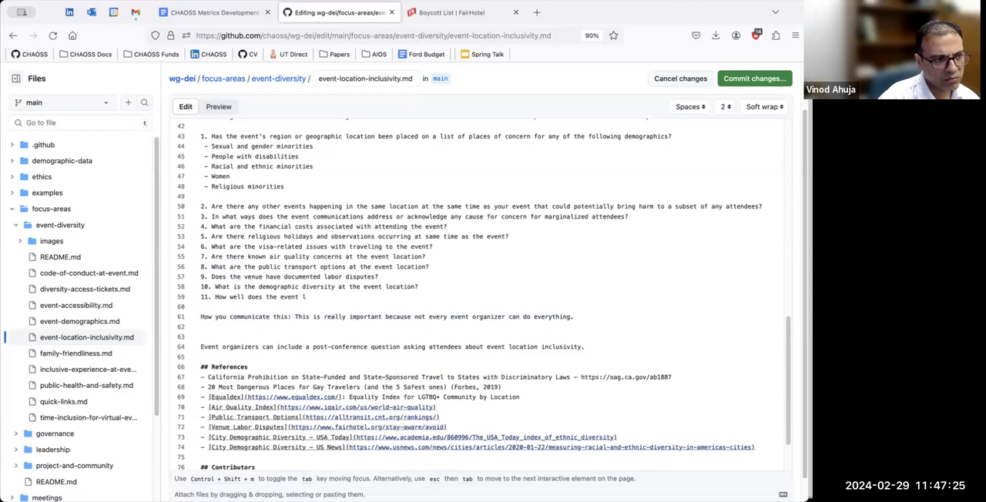
pyautogui.click(303, 297)
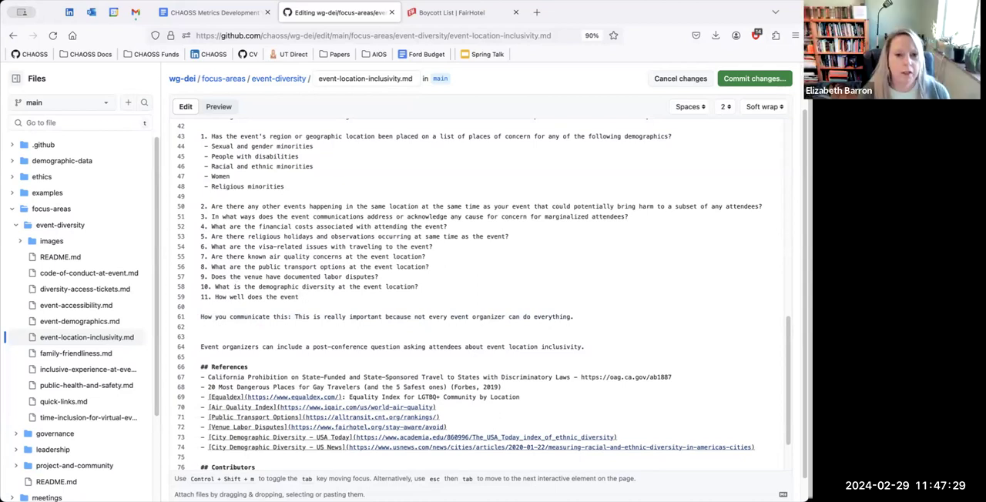
pyautogui.write('att')
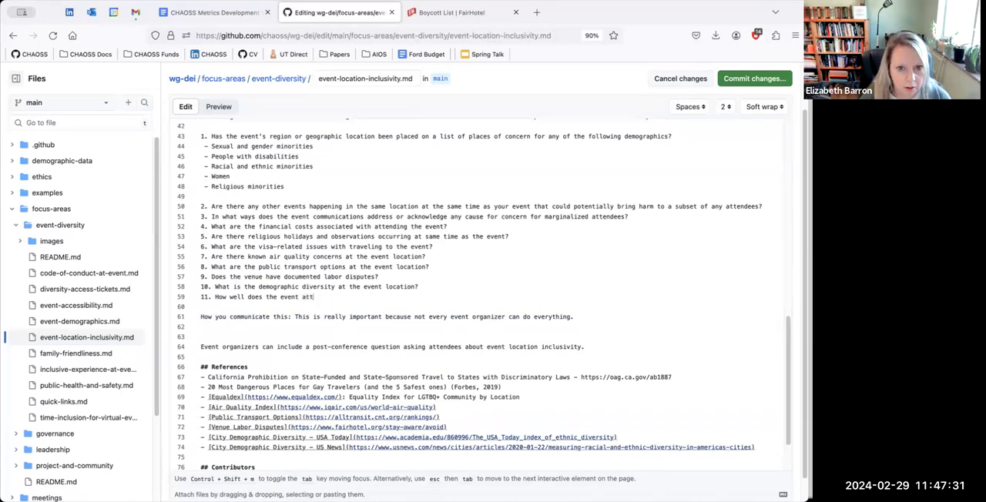
pyautogui.press('Backspace')
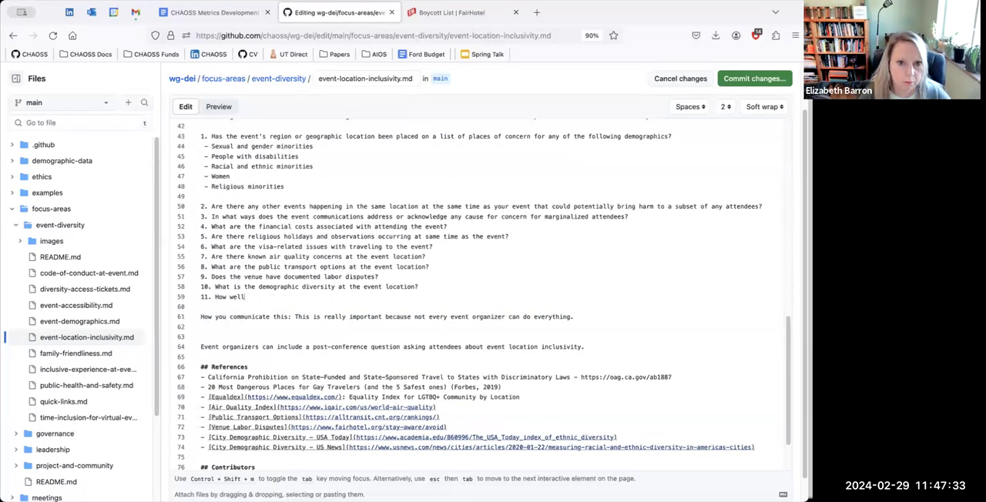
pyautogui.write('What')
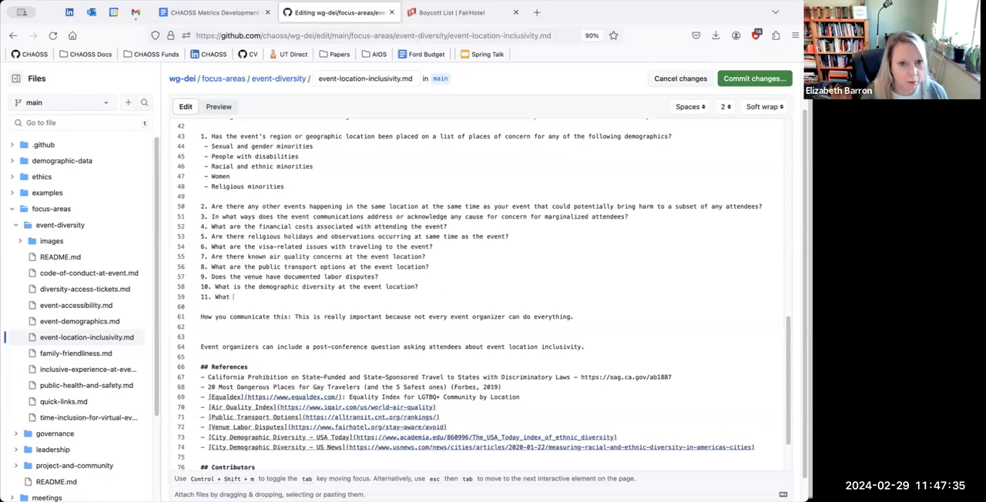
pyautogui.write('accessib')
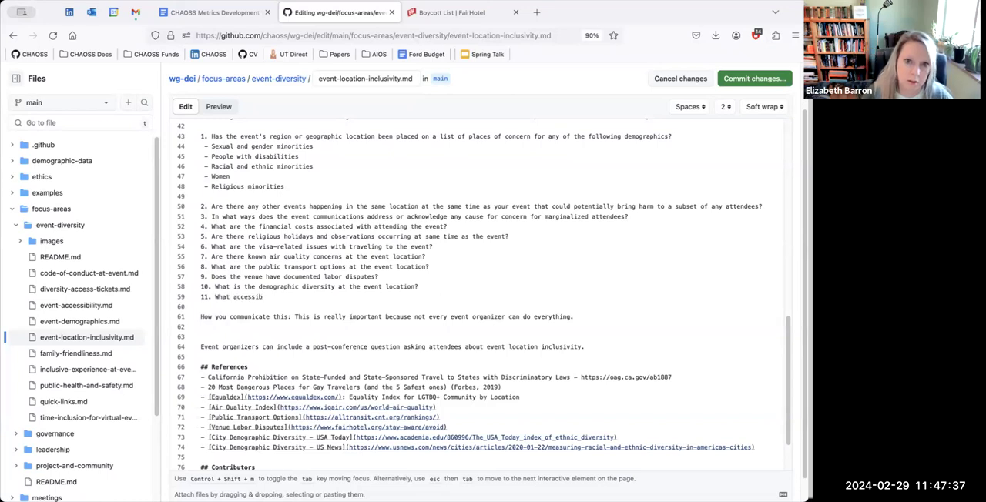
pyautogui.write('ility')
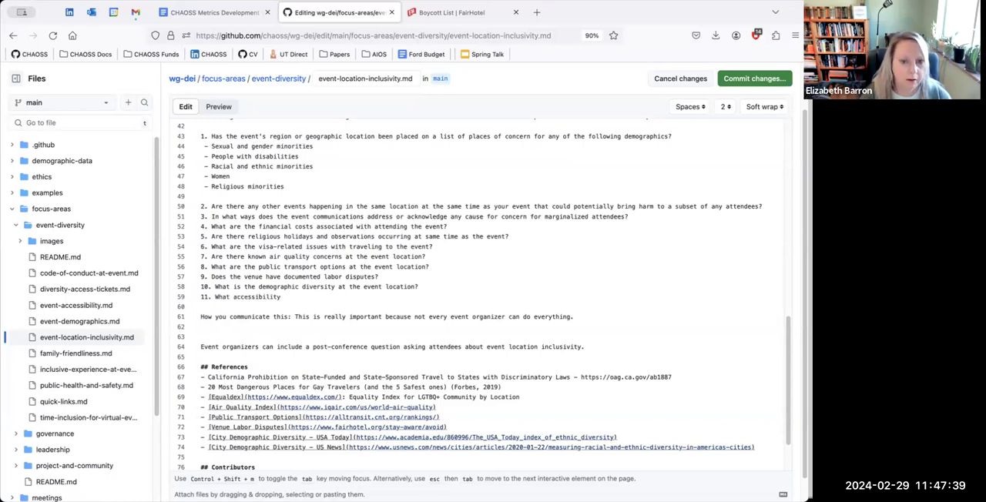
pyautogui.write('accommodations does the event provide?')
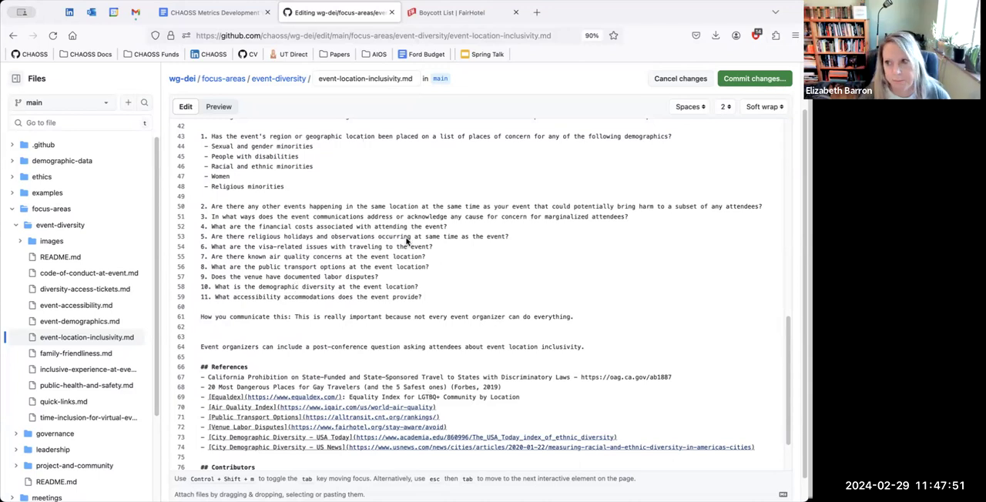
pyautogui.moveTo(407, 158)
pyautogui.write('-')
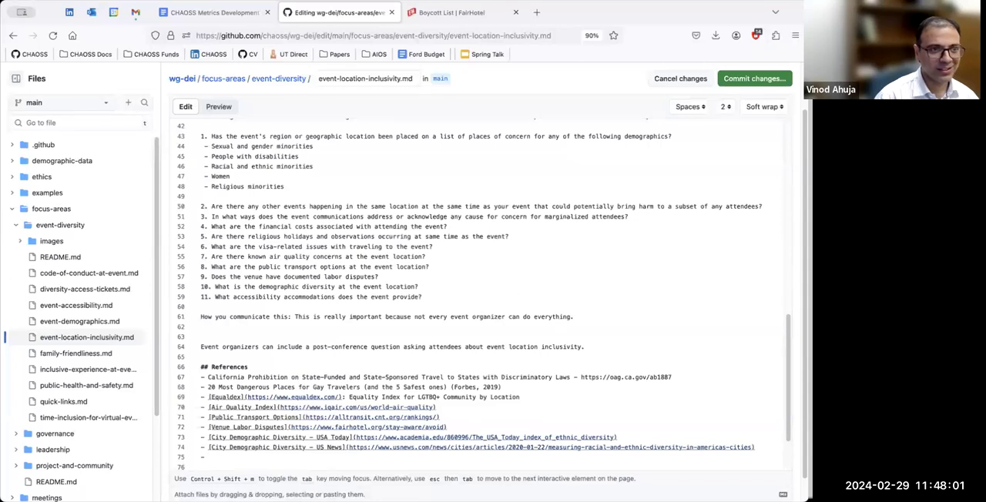
# Add the [Event Accessibility] reference link and select the 'How you communicate this' note for removal.
pyautogui.write('[Event')
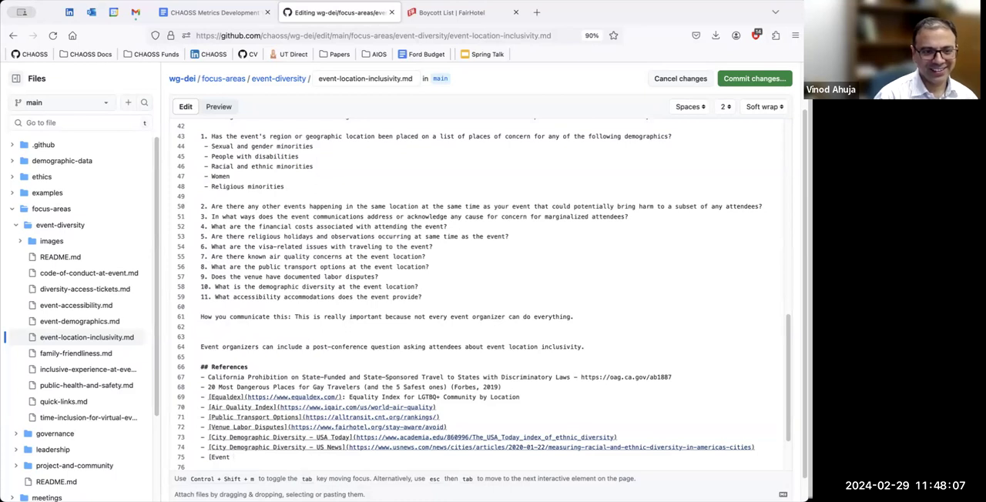
pyautogui.write('Acc')
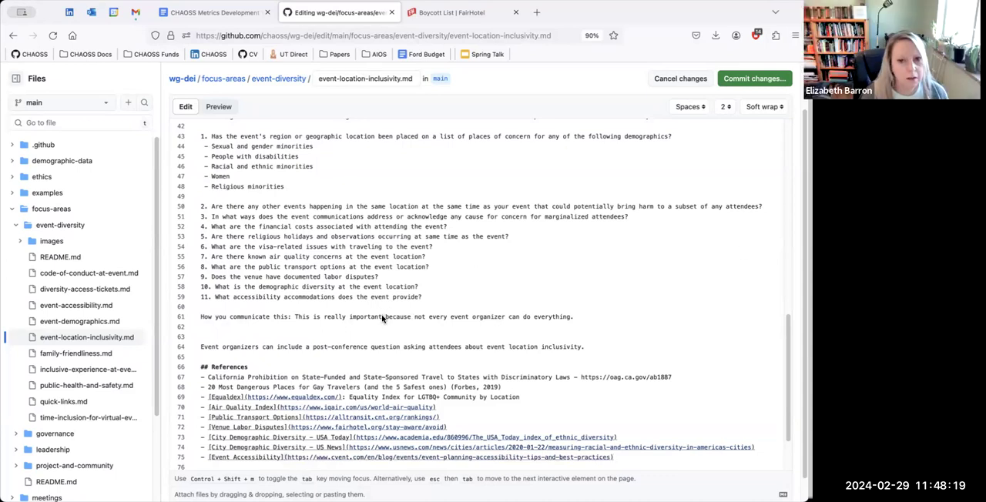
pyautogui.doubleClick(365, 316)
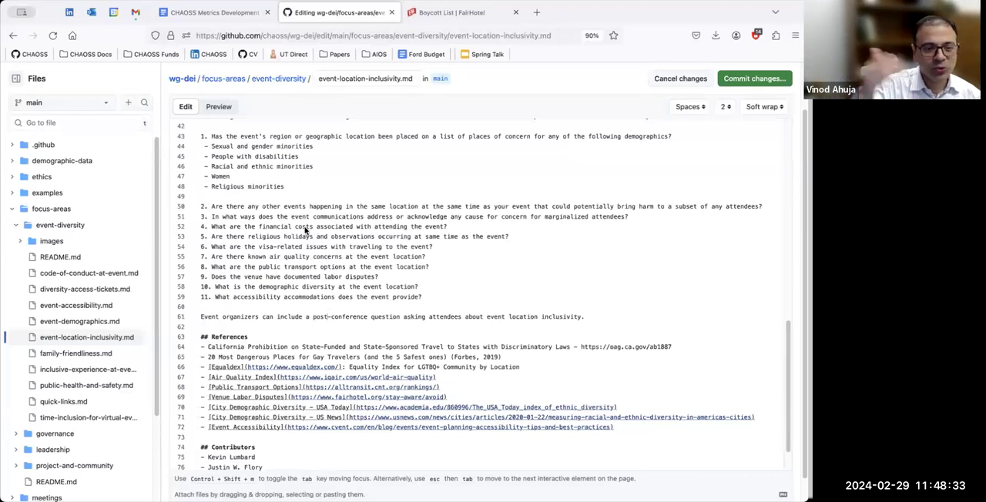
pyautogui.moveTo(453, 299)
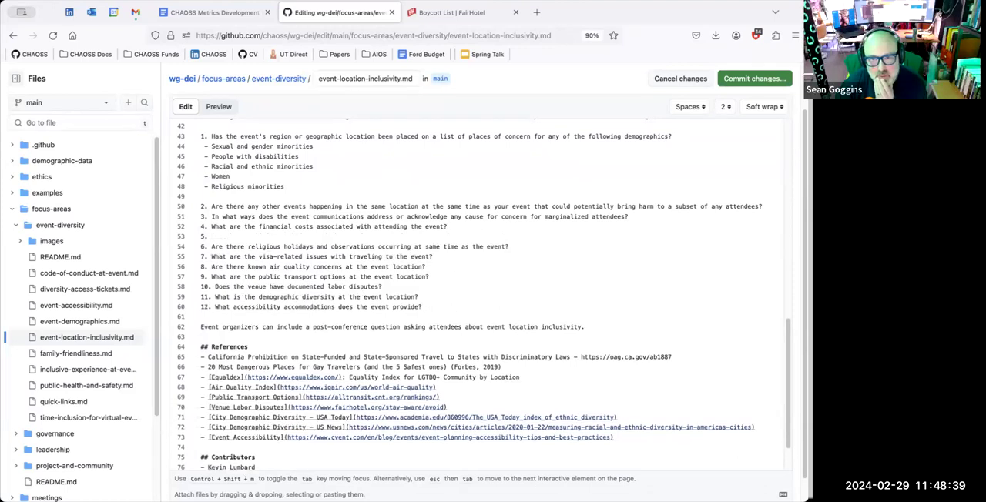
# Type question 5: 'How geographically accessible is the event location?'.
pyautogui.write('How')
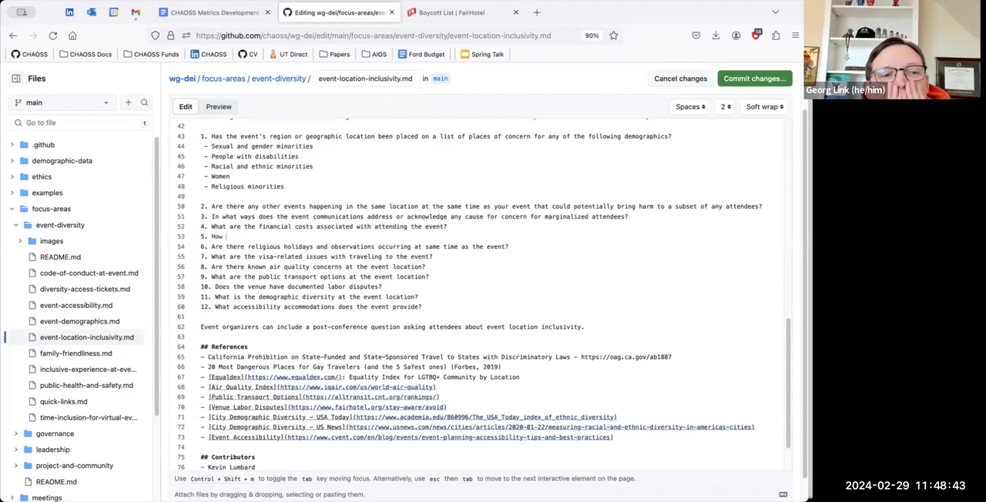
pyautogui.write('georg')
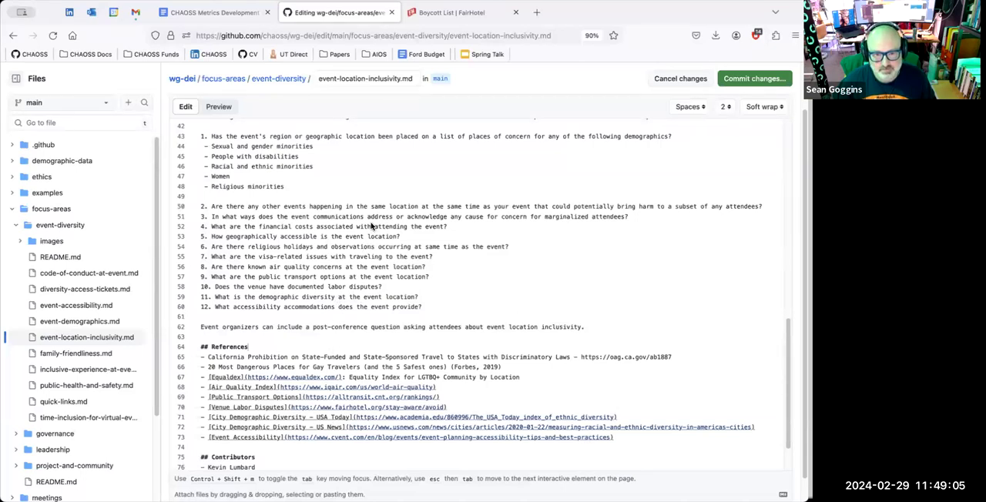
# Add Vinod Ahuja, Georg Link and Sean Goggins under Contributors.
pyautogui.scroll(-3)
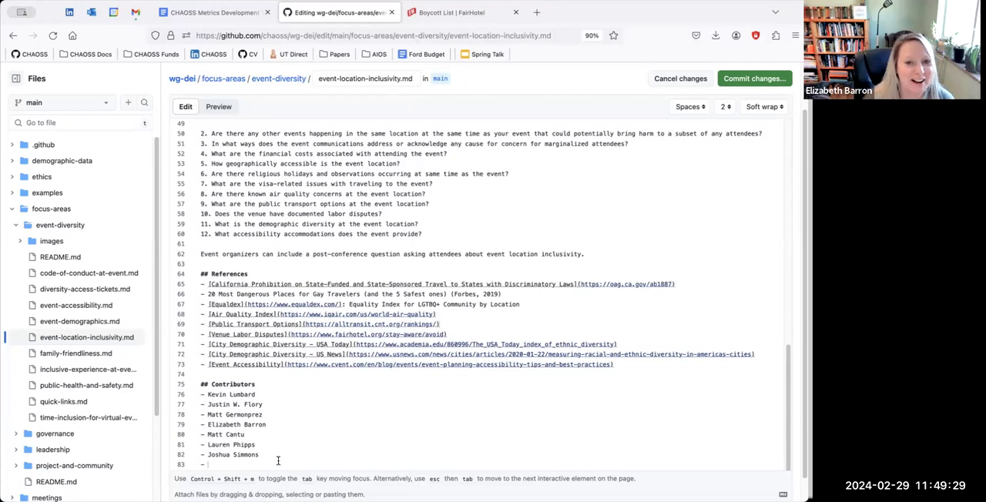
pyautogui.write('Vinod')
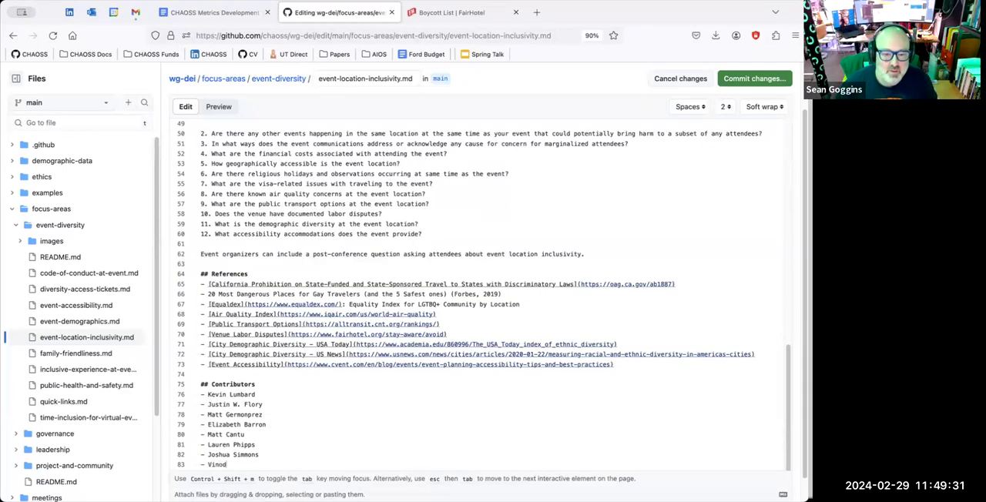
pyautogui.write('Ahuja')
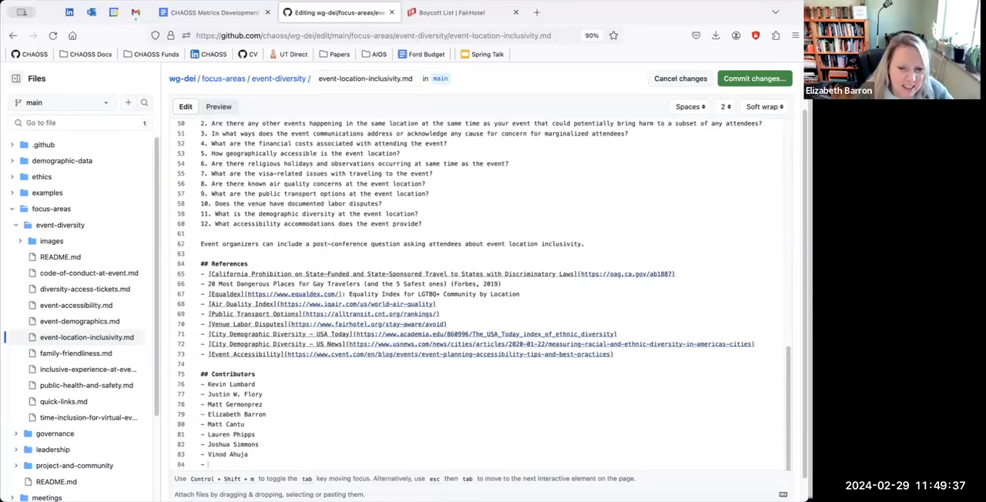
pyautogui.write('Georg Link')
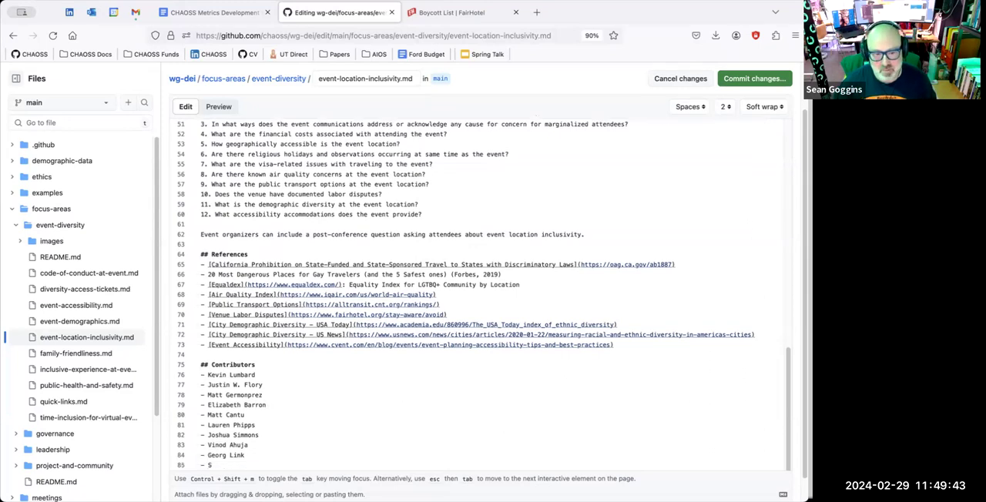
pyautogui.write('Sean Goggins')
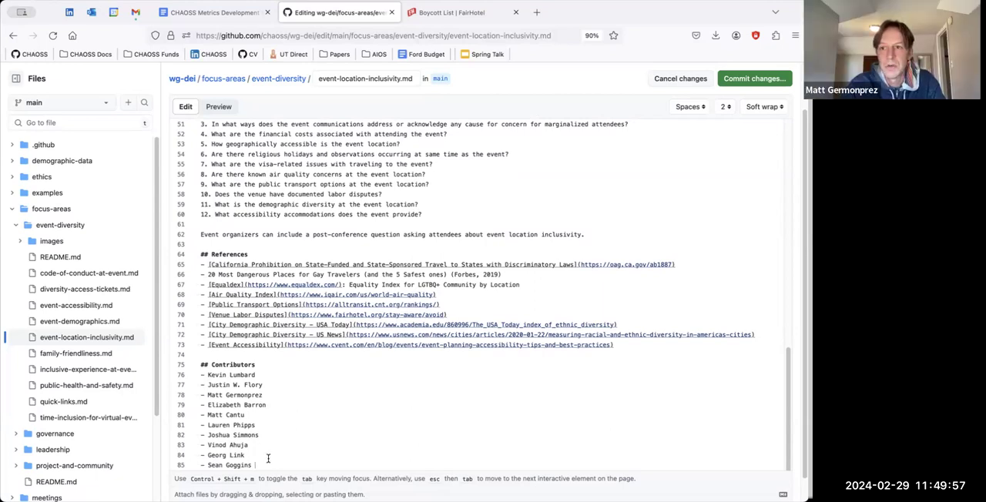
pyautogui.moveTo(284, 464)
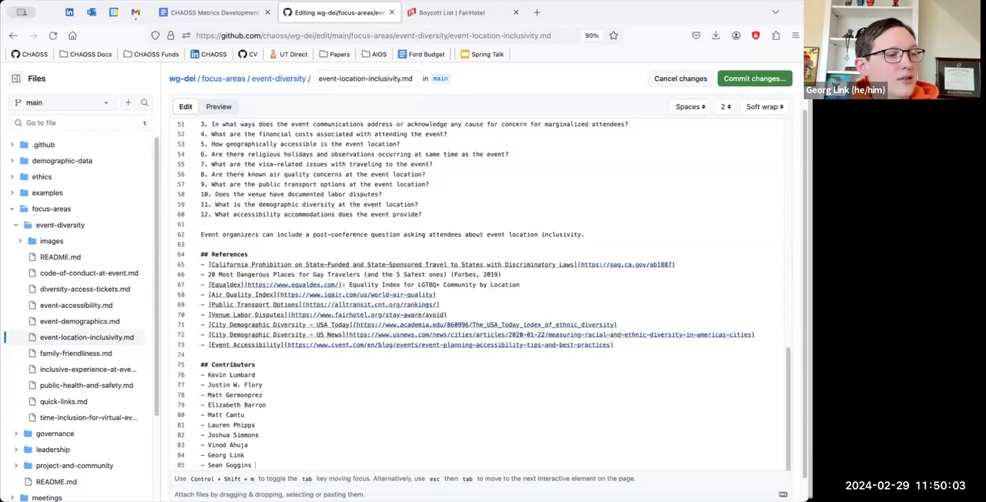
pyautogui.moveTo(462, 188)
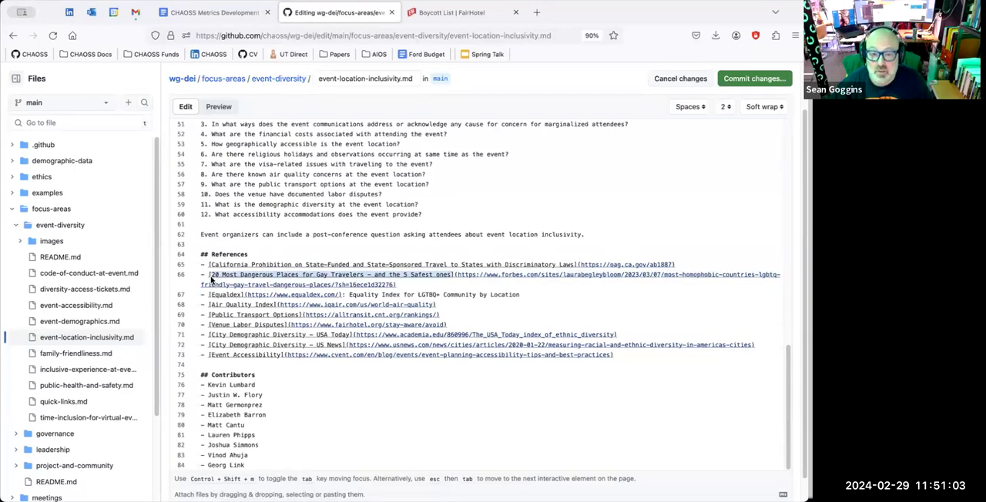
# Type the link title '20 Safest Countries for LGBTQ Travelers, Ranked In A New Report'.
pyautogui.write('20 Safest Countries for LGBTQ Travelers, Ranked In A New Report')
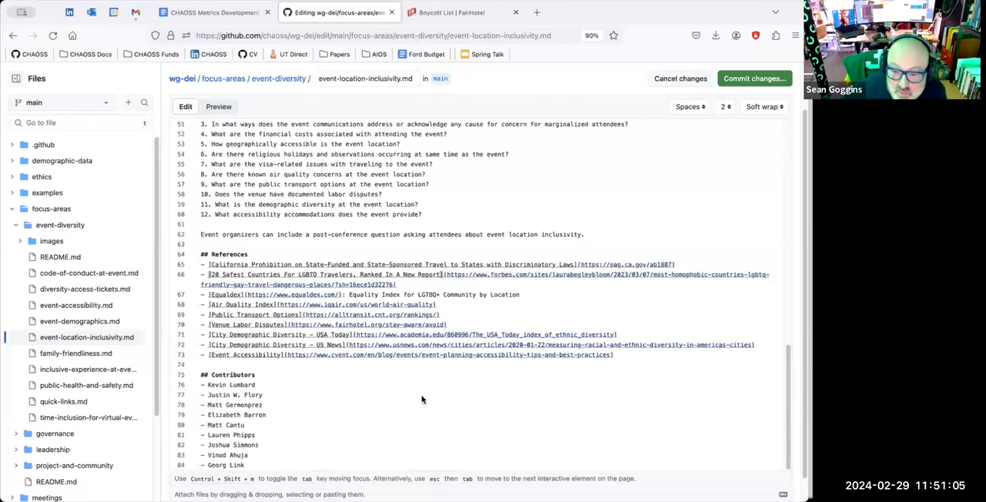
pyautogui.moveTo(475, 377)
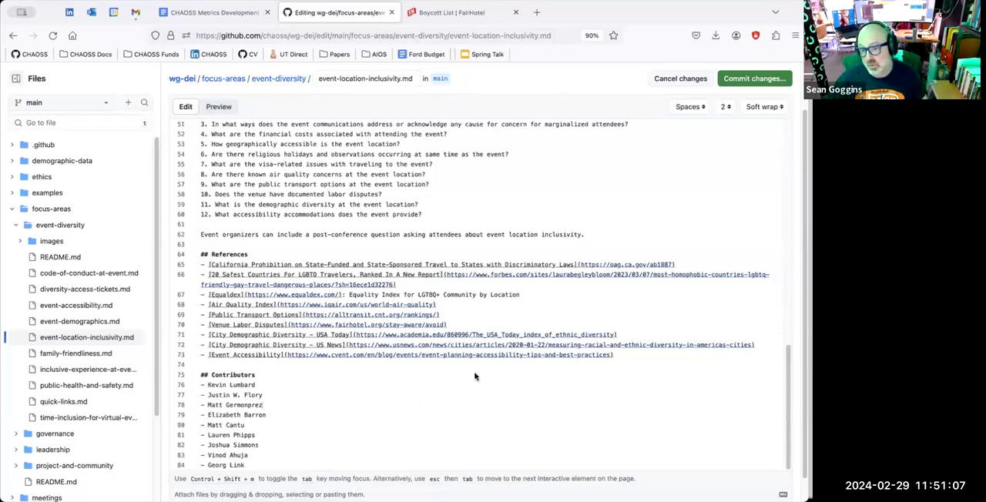
pyautogui.moveTo(454, 424)
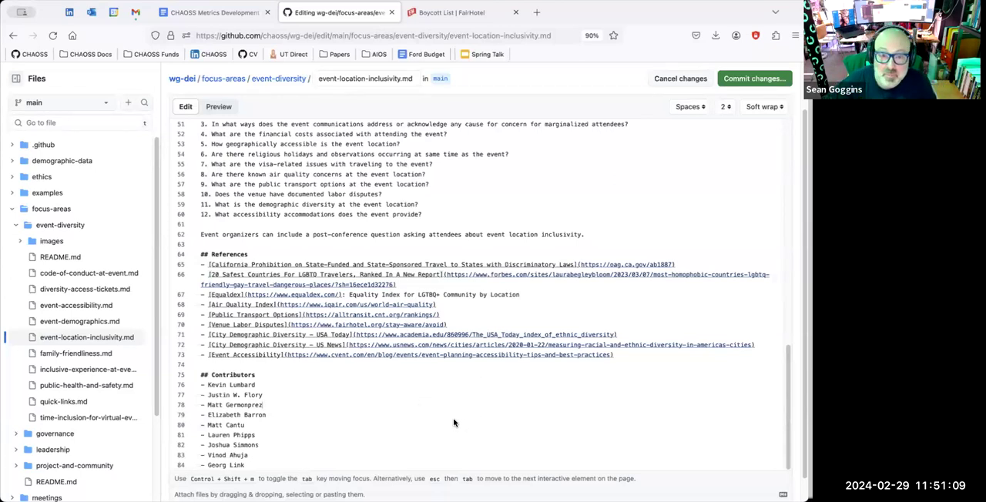